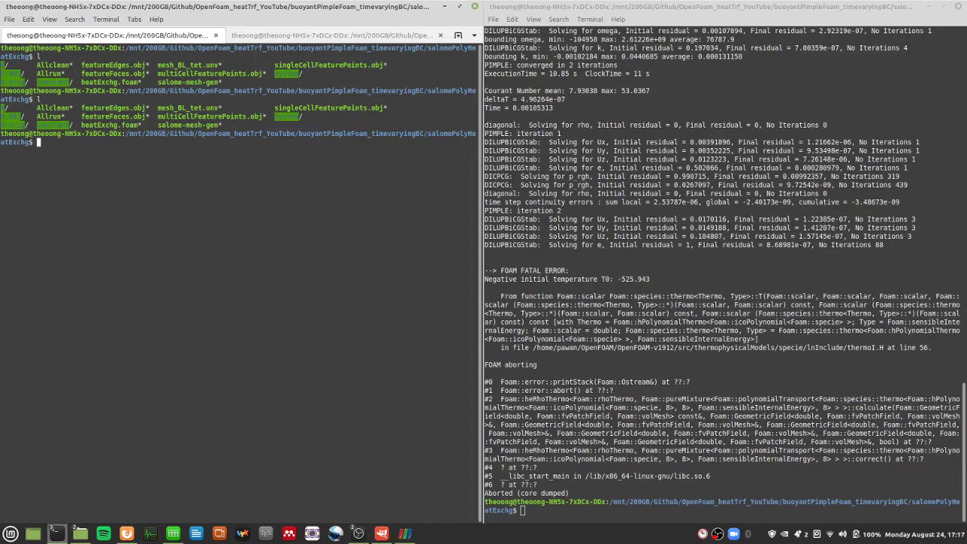
Open constant/thermophysicalProperties in vi, using Tab to autocomplete the file name
type("v")
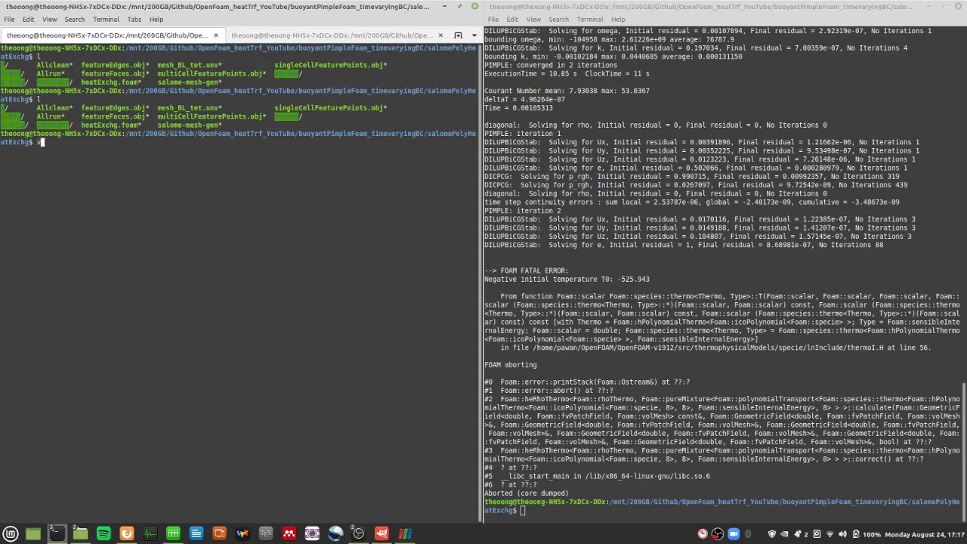
type("i constant/th")
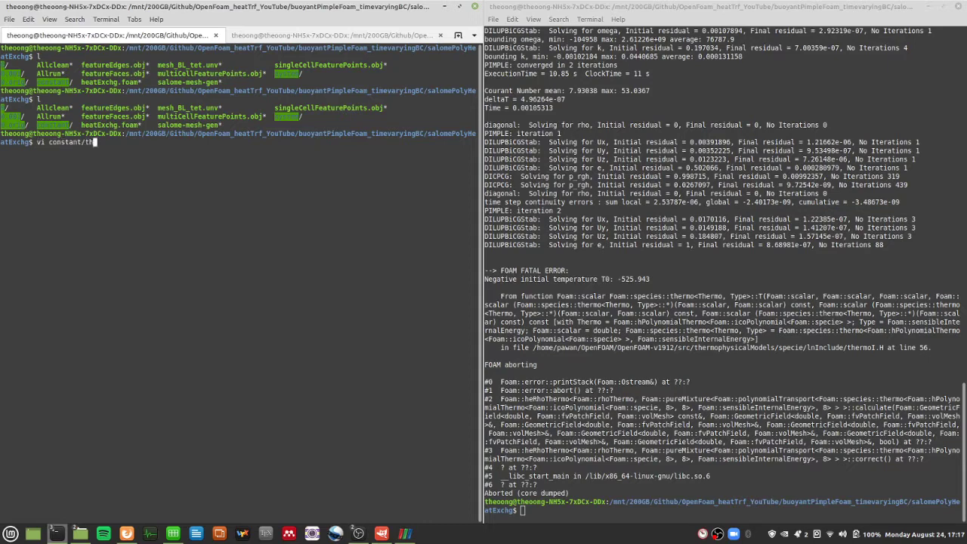
key("Return")
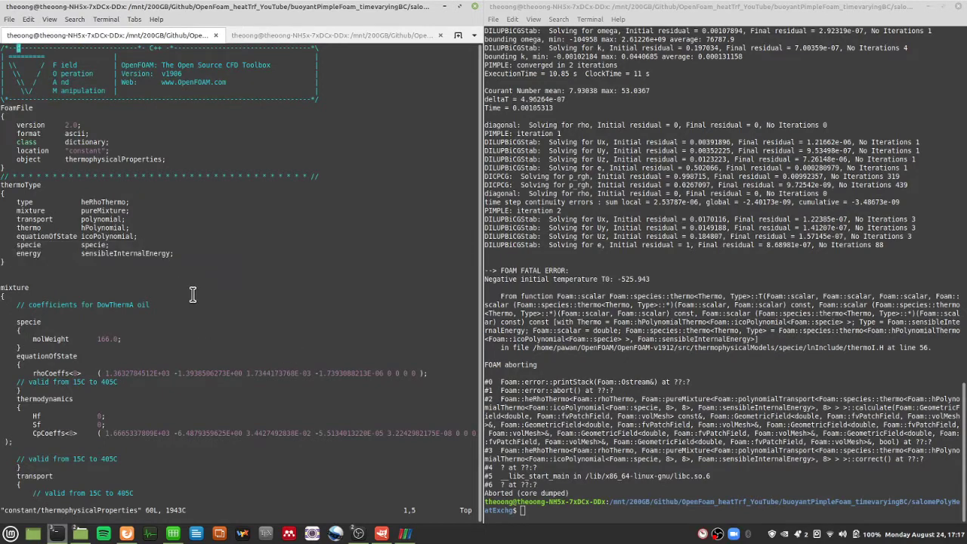
Add a second rhoCoeffs line keeping only 1.3632784512E+03, with every other coefficient zero
scroll("down", 3)
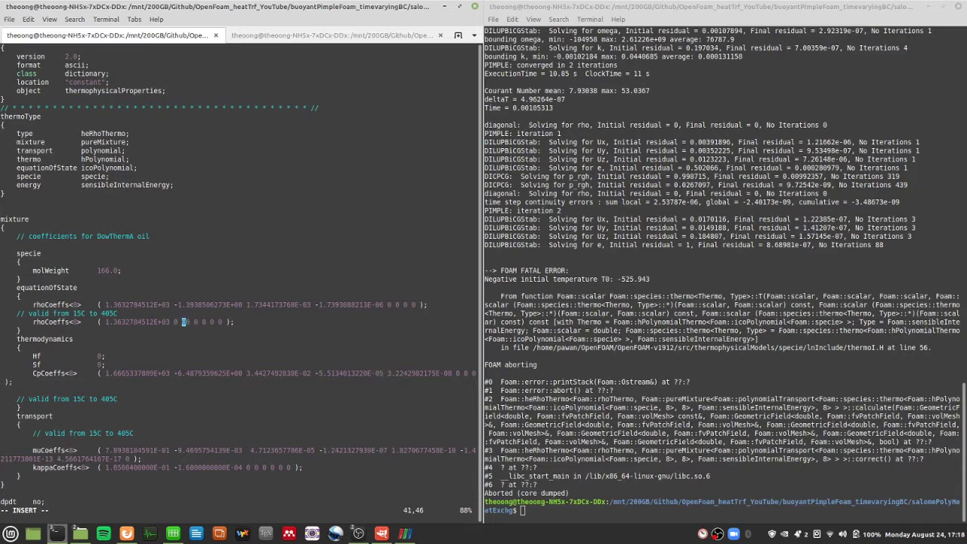
key("Right")
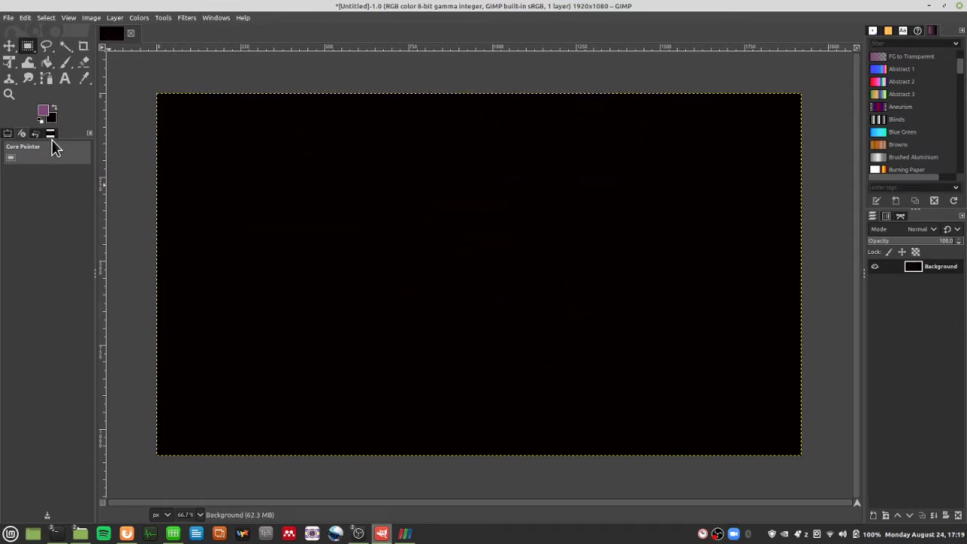
Handwrite ρ = C1 + C2T + C3T² + … + C8T⁷ in green on the canvas
left_click(44, 112)
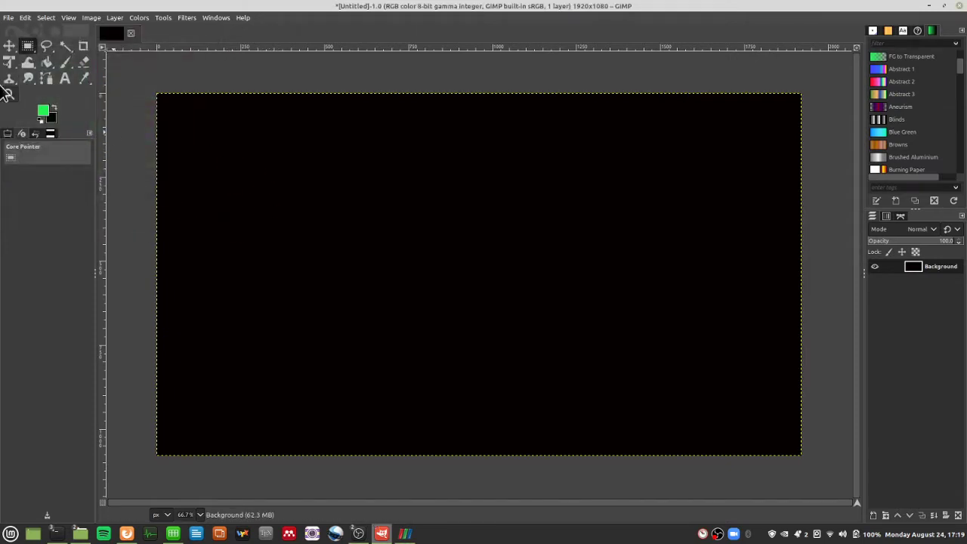
left_click_drag(212, 117, 280, 133)
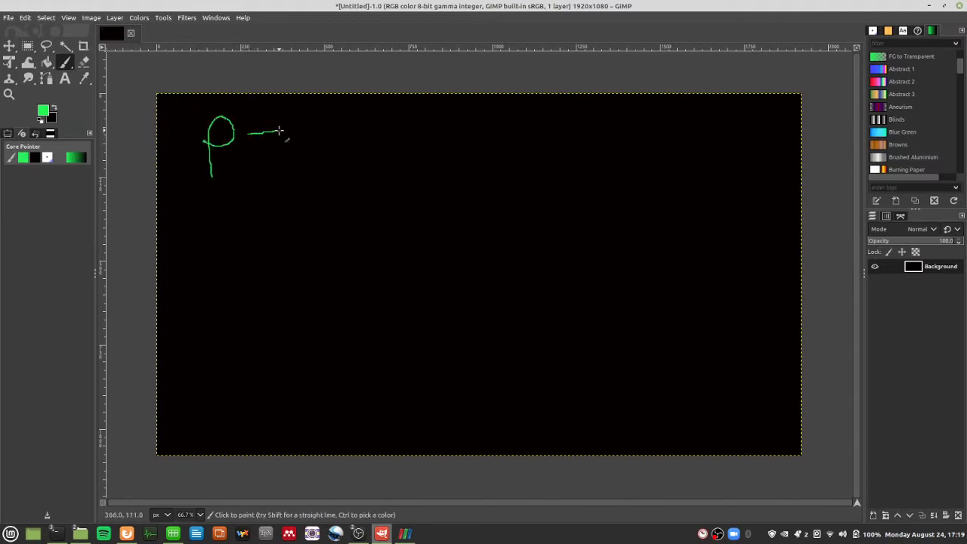
left_click_drag(244, 150, 293, 150)
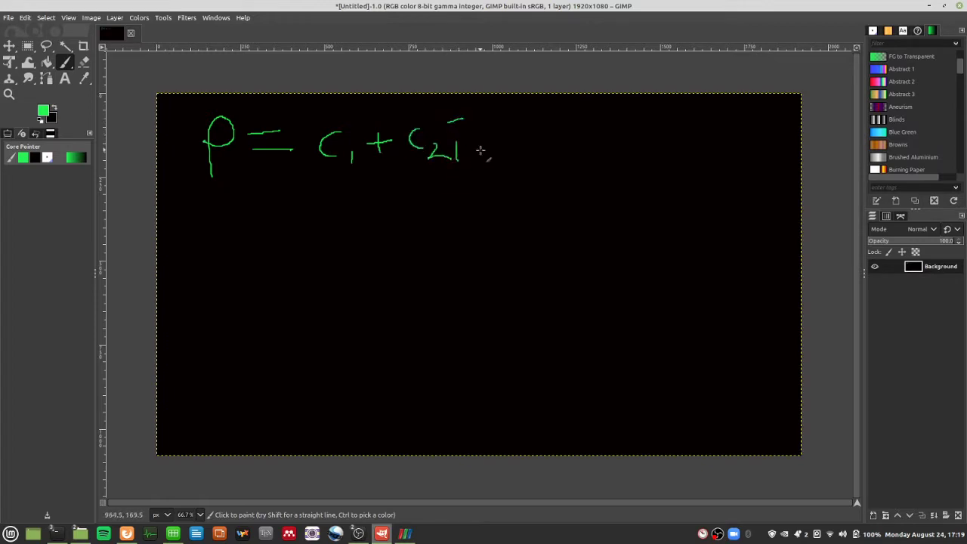
left_click_drag(484, 144, 529, 151)
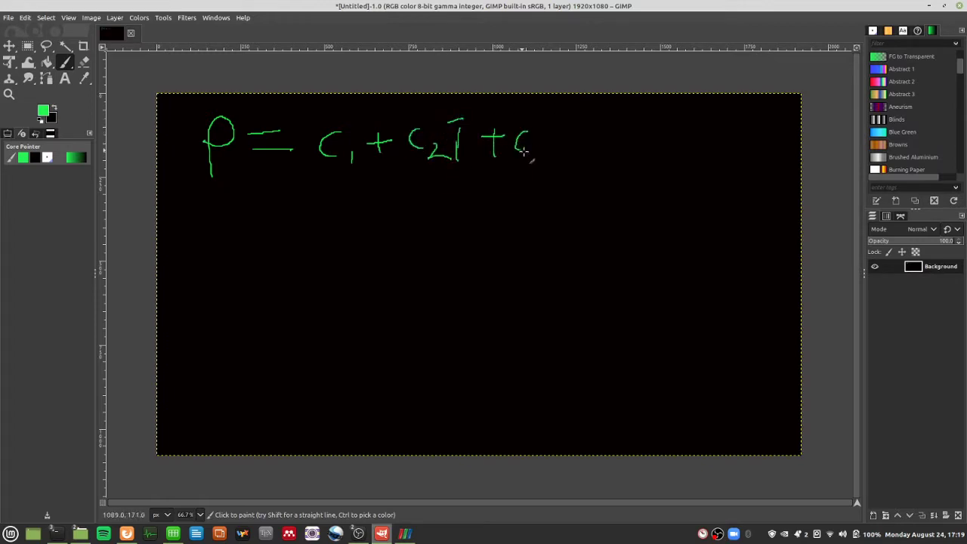
left_click_drag(537, 147, 544, 170)
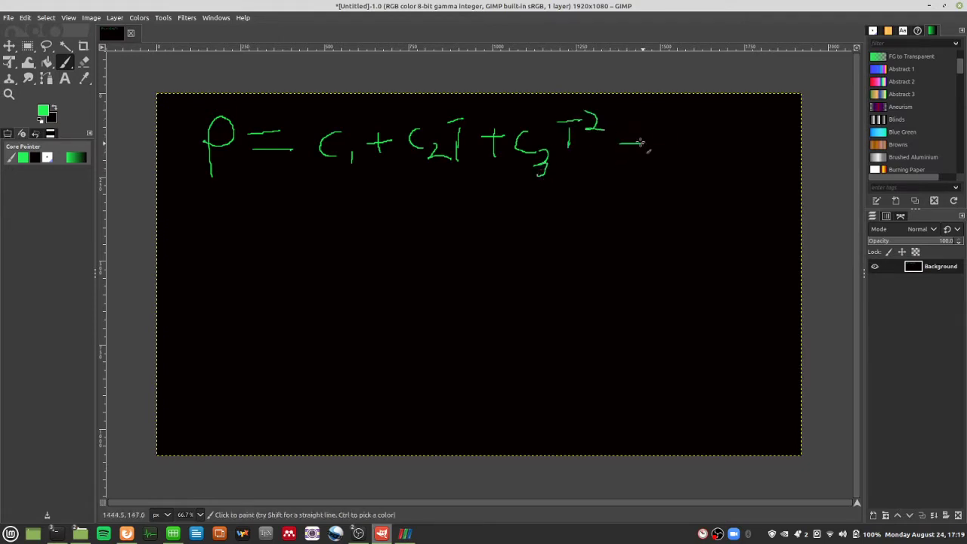
left_click_drag(620, 144, 687, 147)
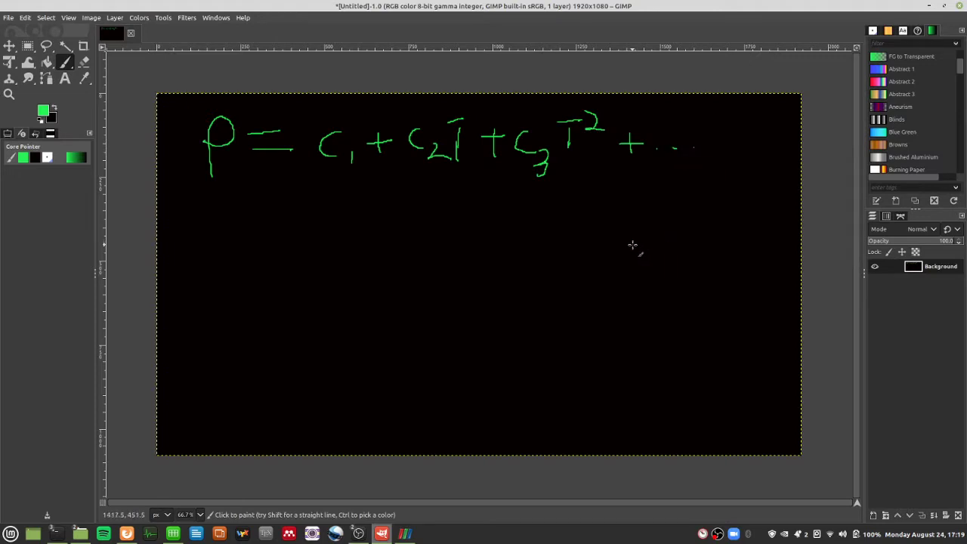
left_click(354, 229)
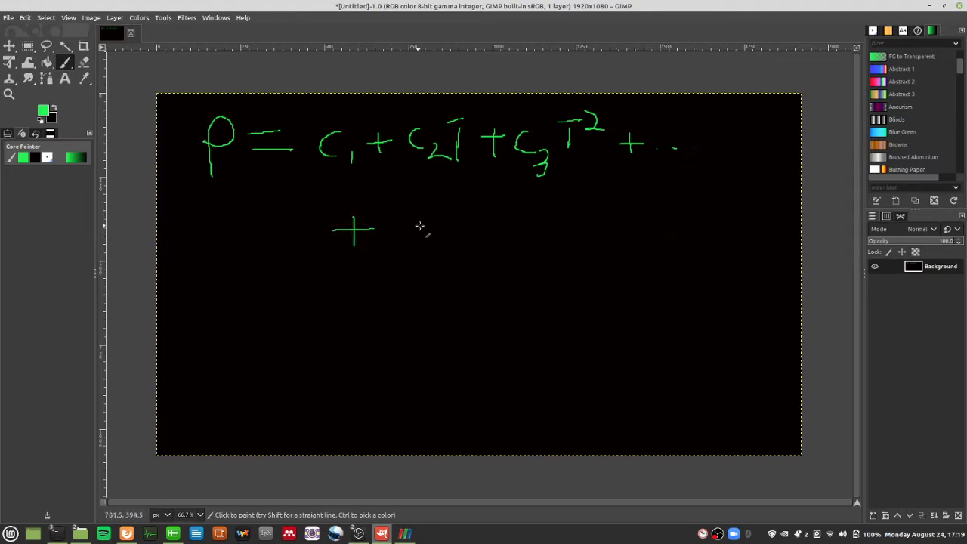
left_click_drag(408, 219, 476, 257)
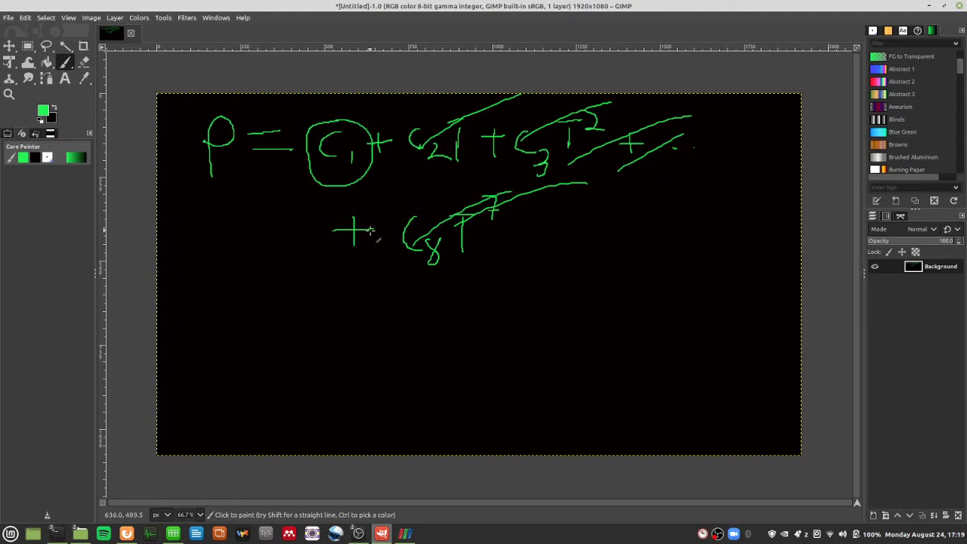
mouse_move(337, 264)
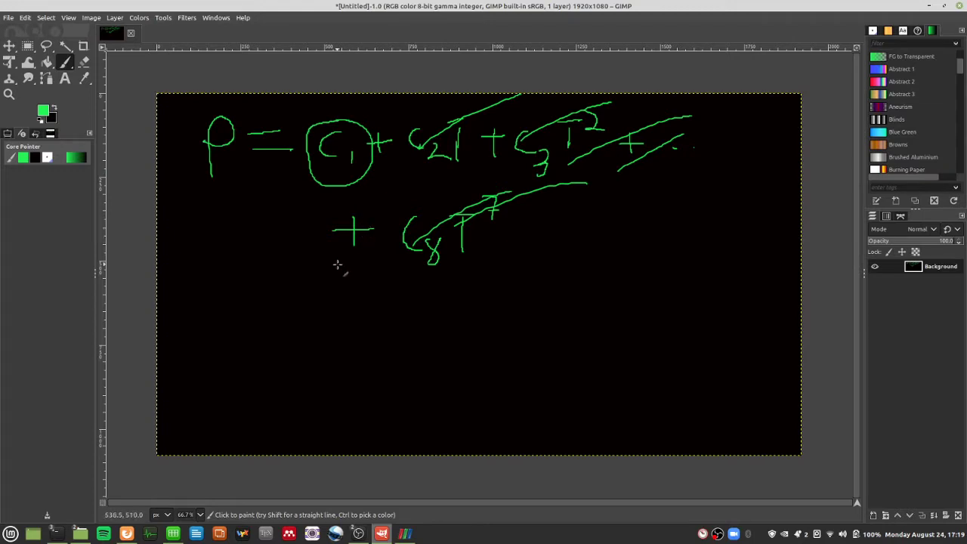
mouse_move(332, 264)
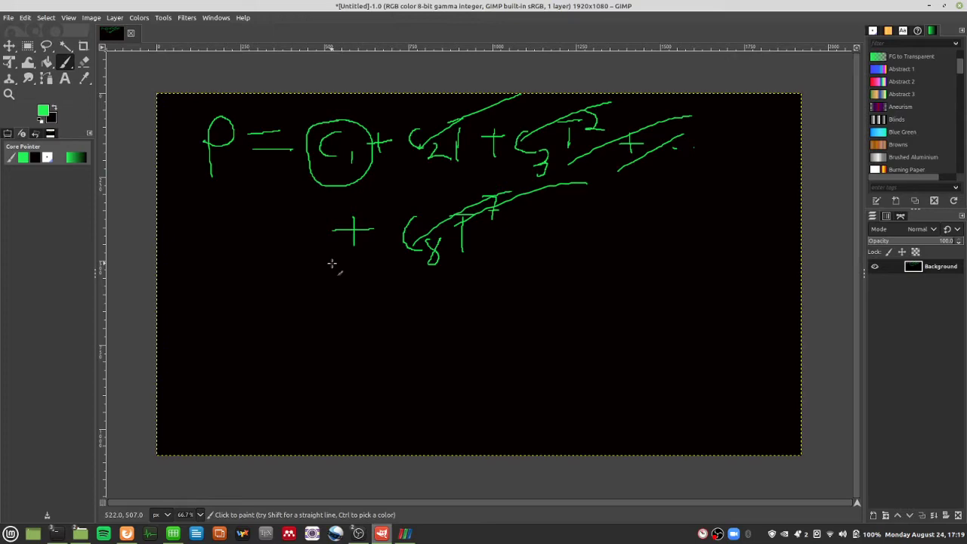
left_click(56, 532)
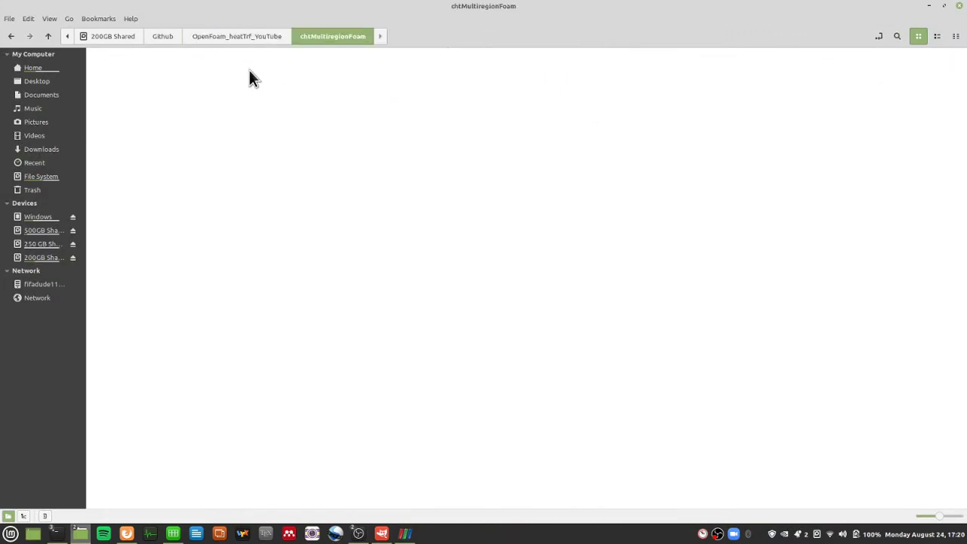
Scroll the oil workbook to the density-versus-temperature chart and its cubic trendline equation
left_click(409, 35)
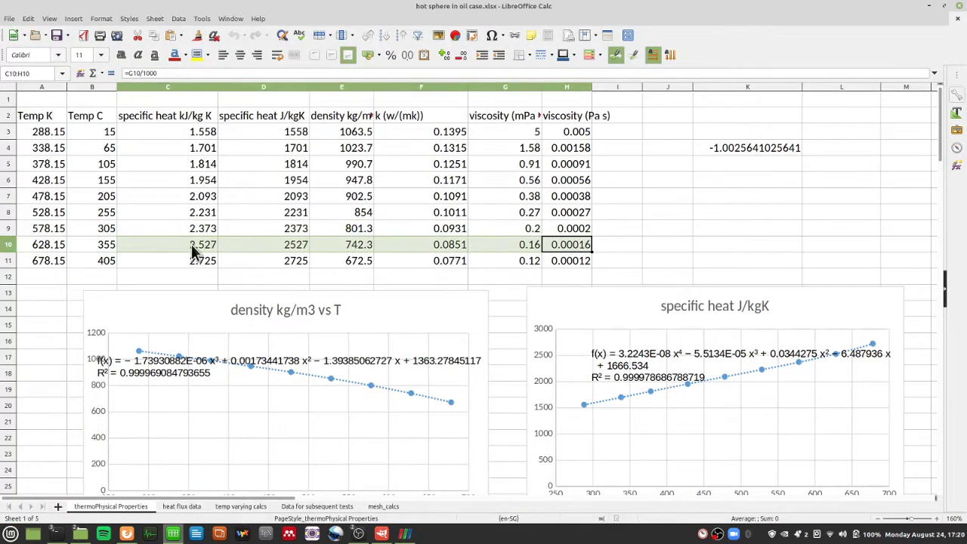
scroll("down", 3)
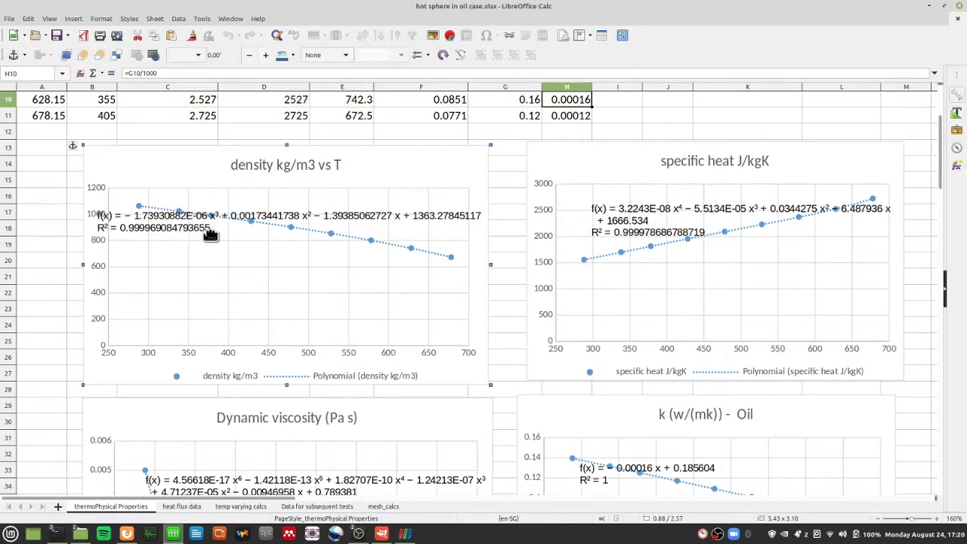
mouse_move(185, 228)
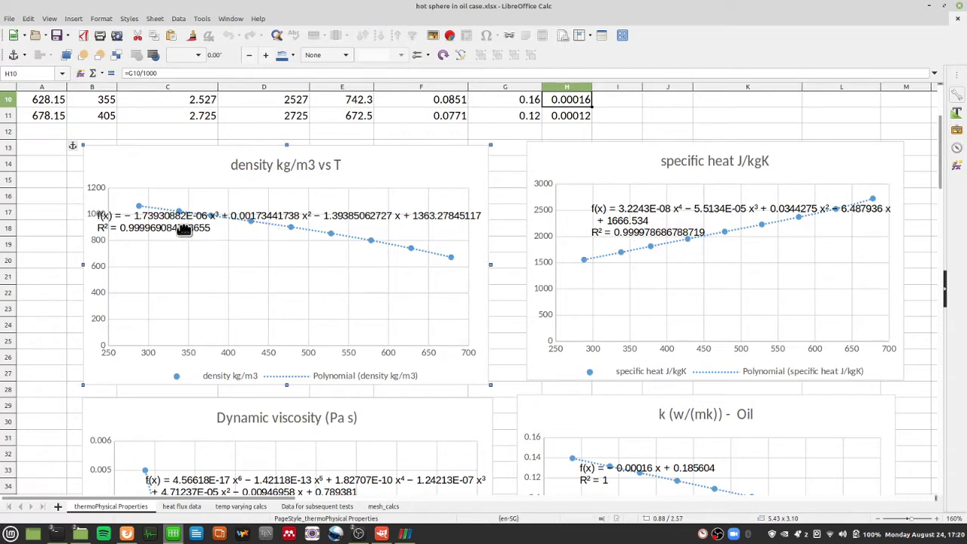
mouse_move(159, 218)
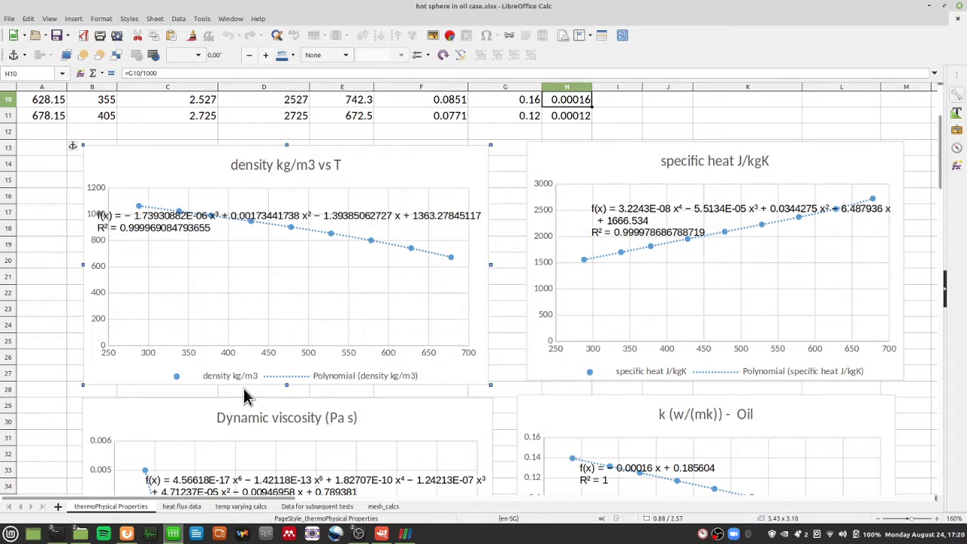
mouse_move(221, 364)
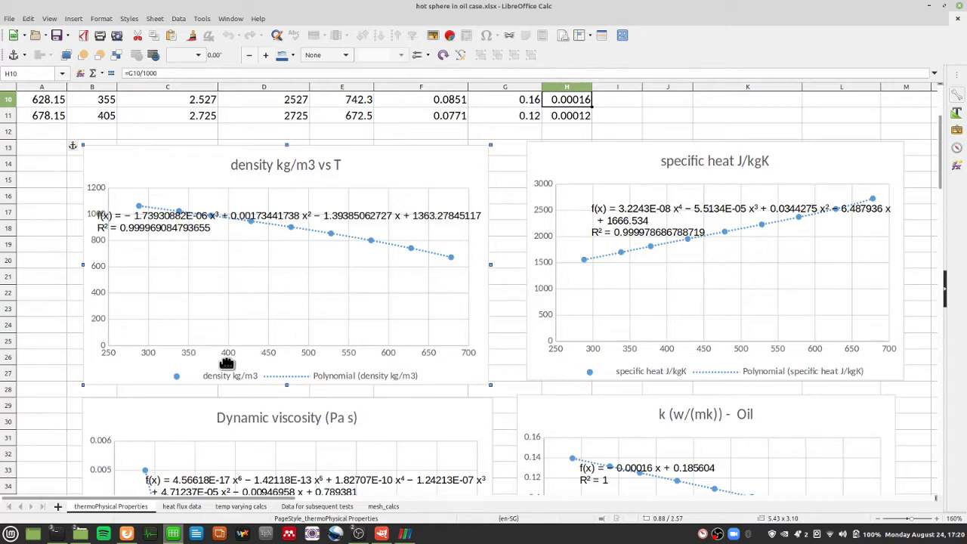
mouse_move(229, 245)
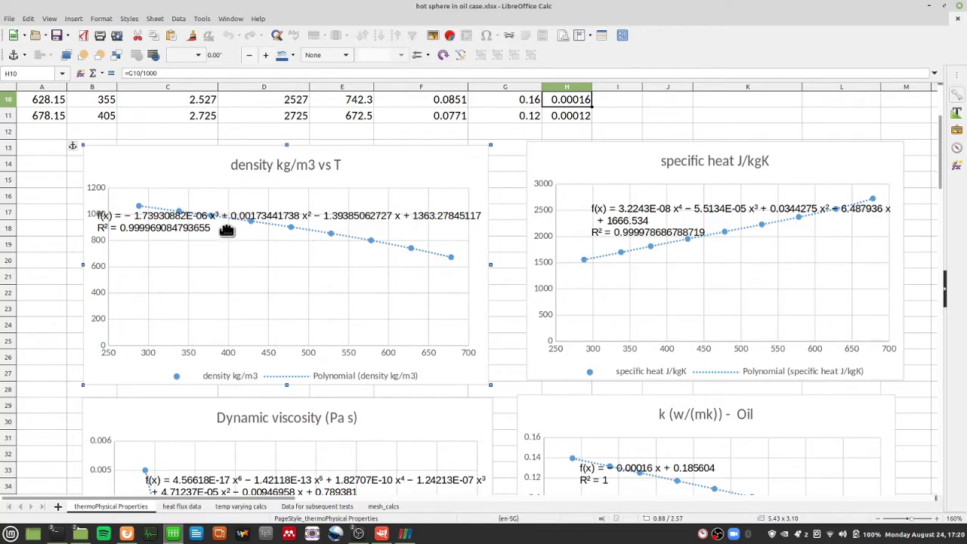
mouse_move(220, 240)
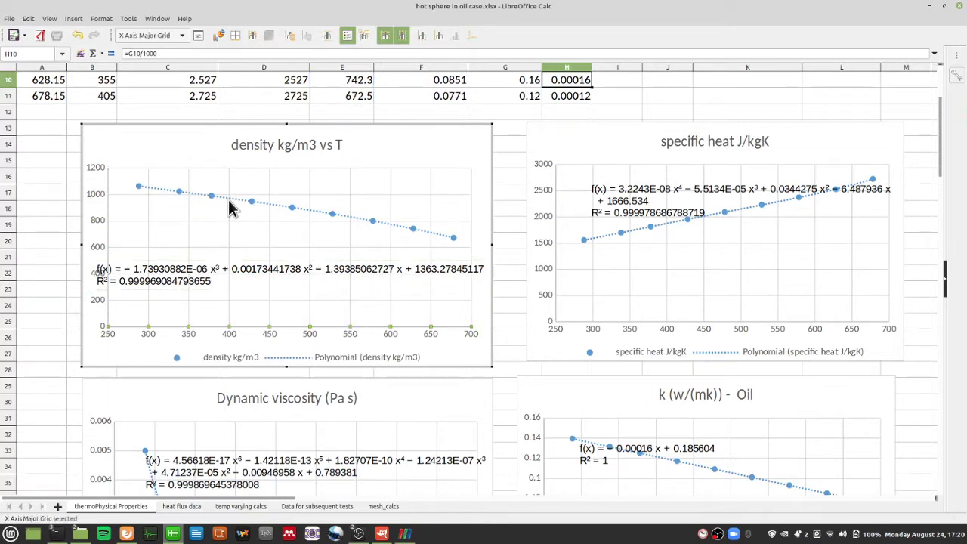
mouse_move(171, 209)
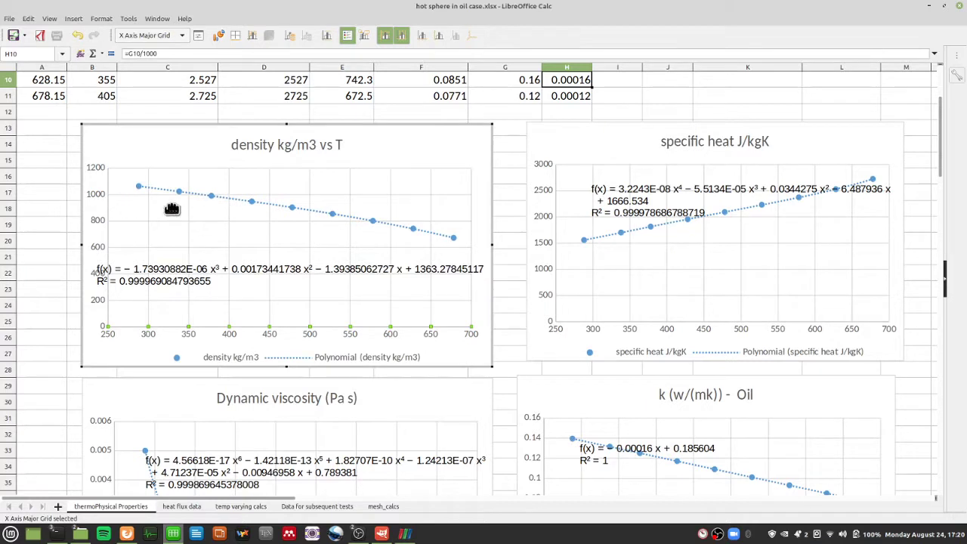
mouse_move(229, 202)
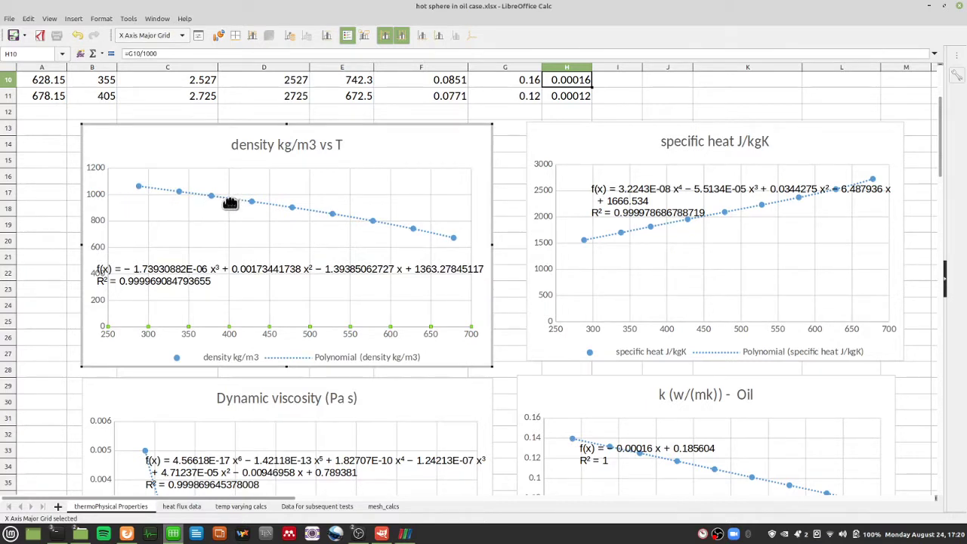
mouse_move(410, 206)
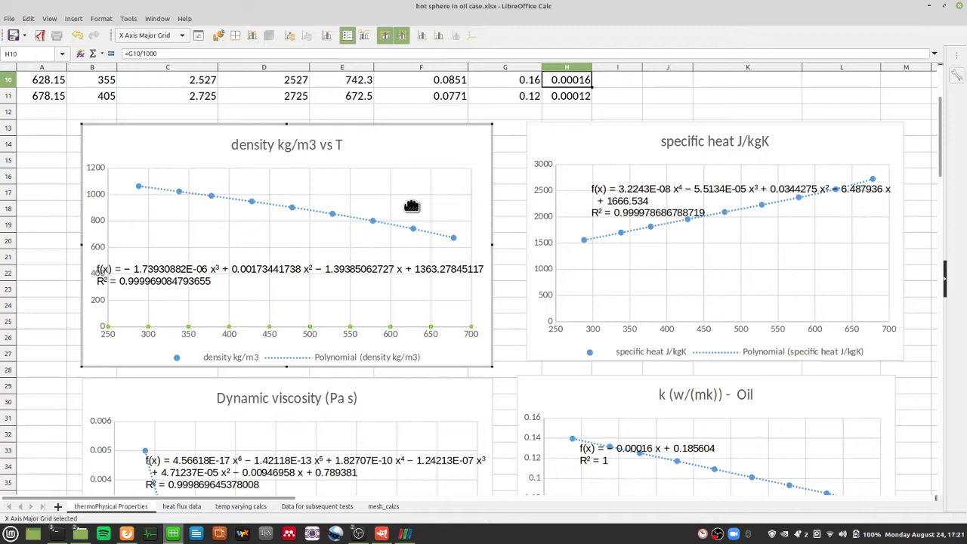
left_click(55, 532)
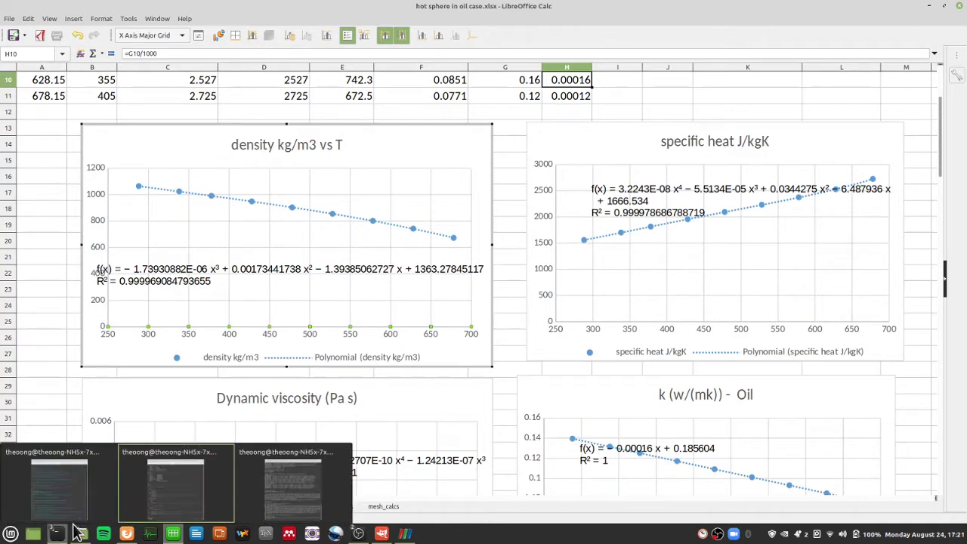
left_click(173, 483)
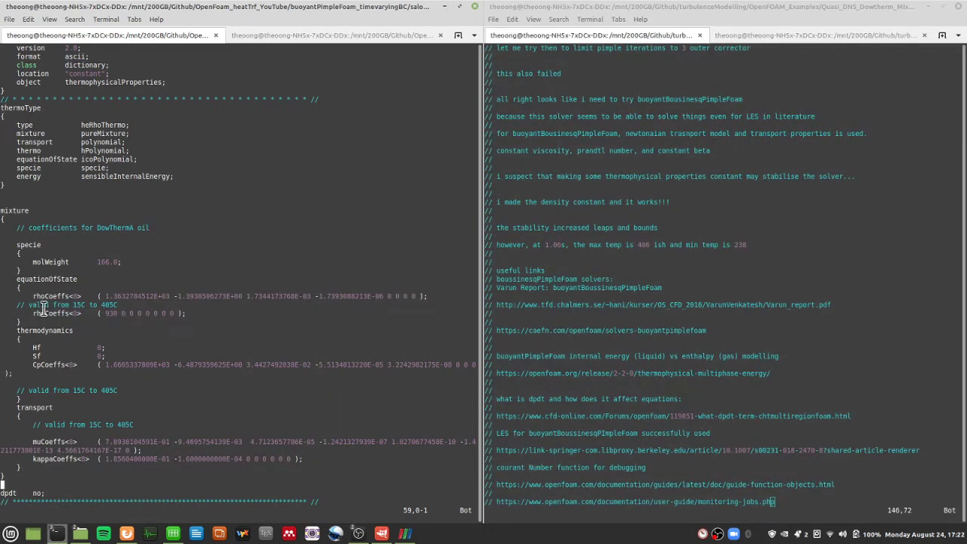
left_click_drag(33, 296, 264, 296)
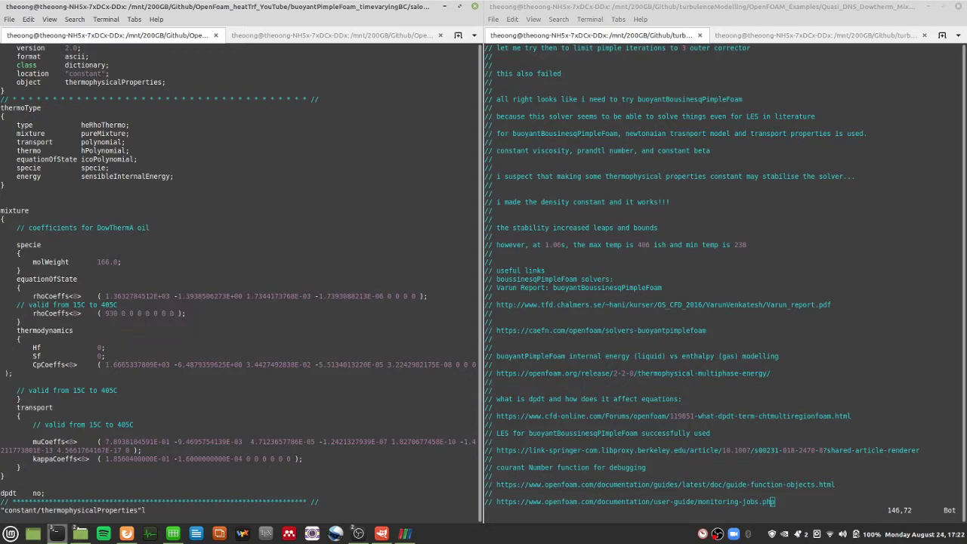
Save and quit vim, remove the 0.001 time directory, and restart buoyantPimpleFoam
type(":wq")
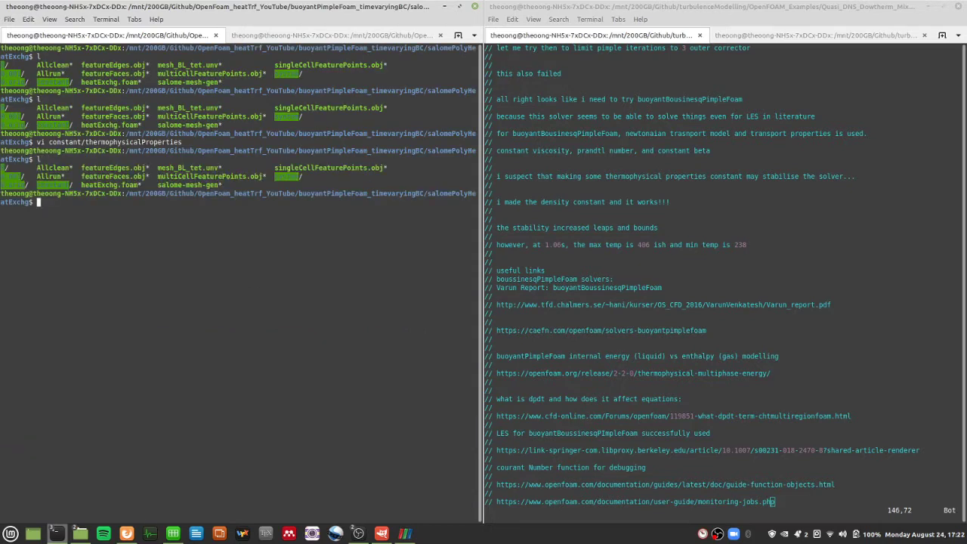
type("vi constant/thermophysicalProperties")
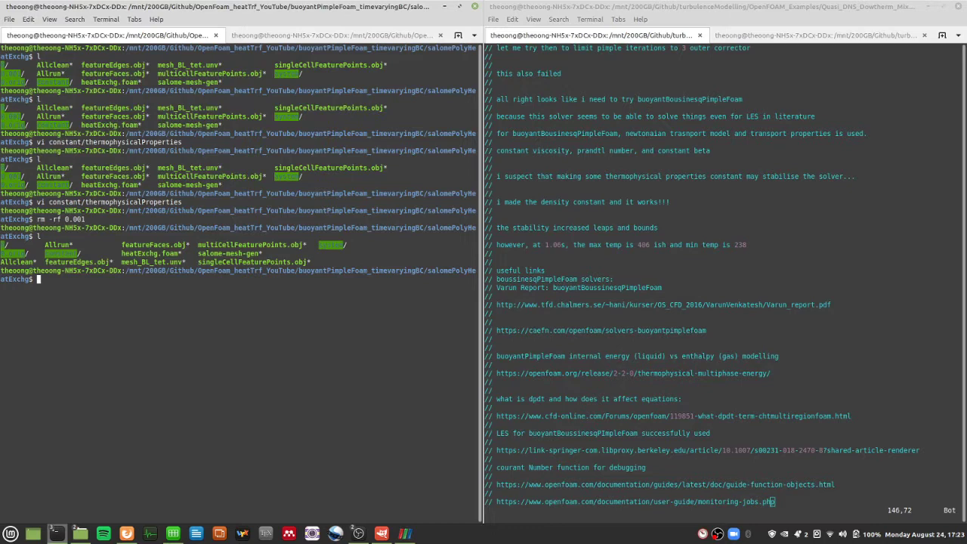
type("buoyantPimpleFo")
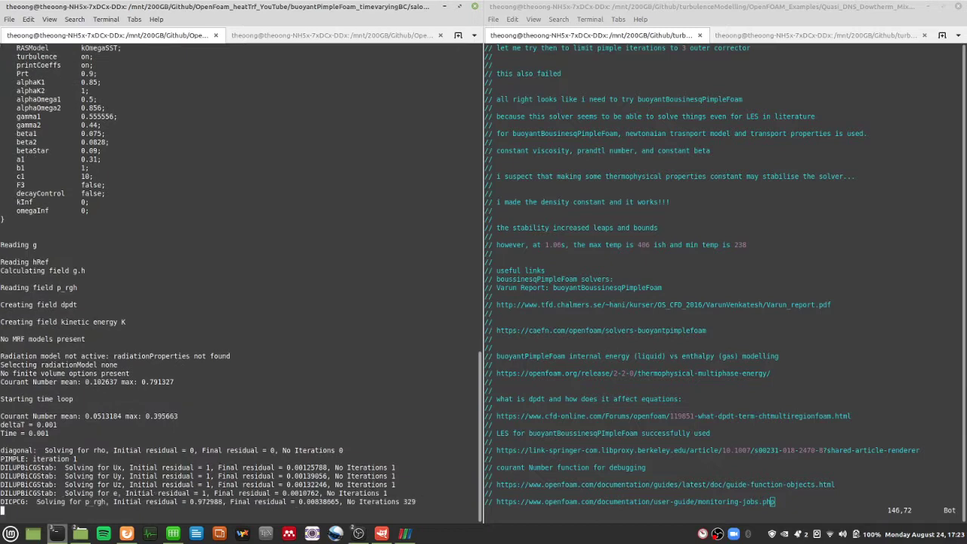
Scroll the solver log until PIMPLE converges in two iterations, past time 0.00176
scroll("down", 3)
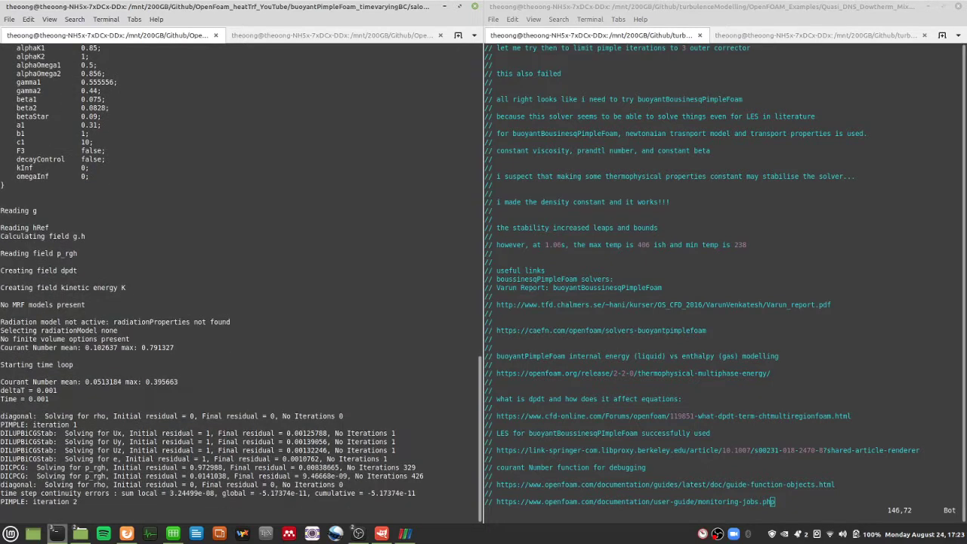
scroll("down", 3)
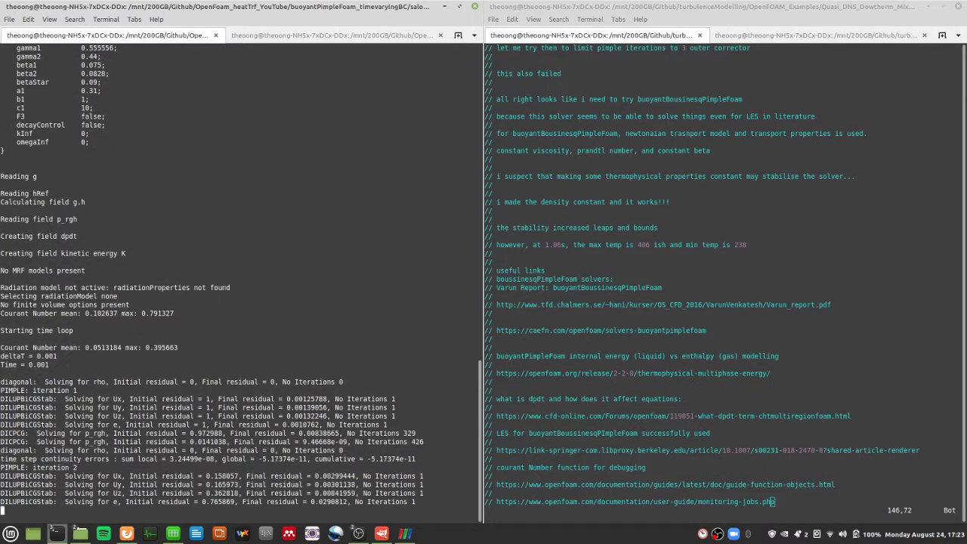
scroll("down", 3)
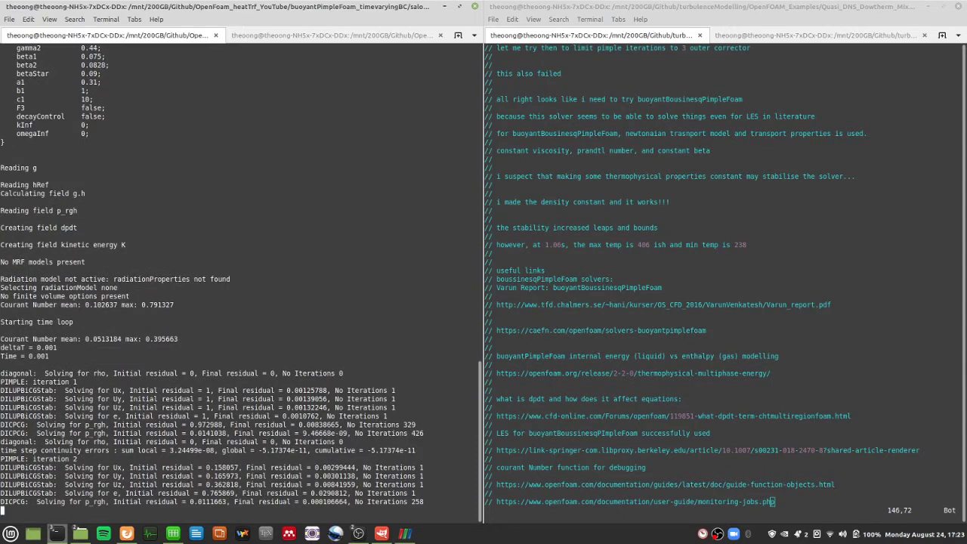
scroll("down", 3)
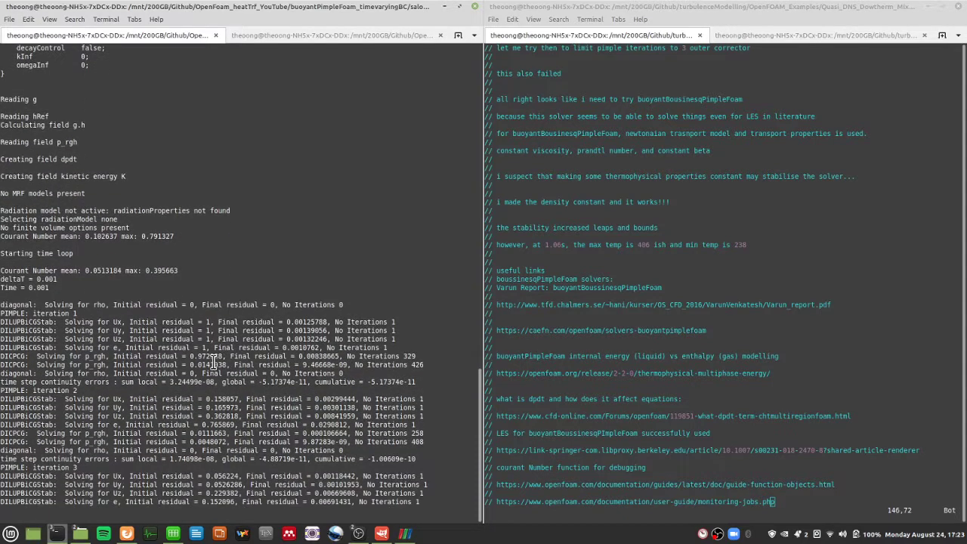
scroll("down", 3)
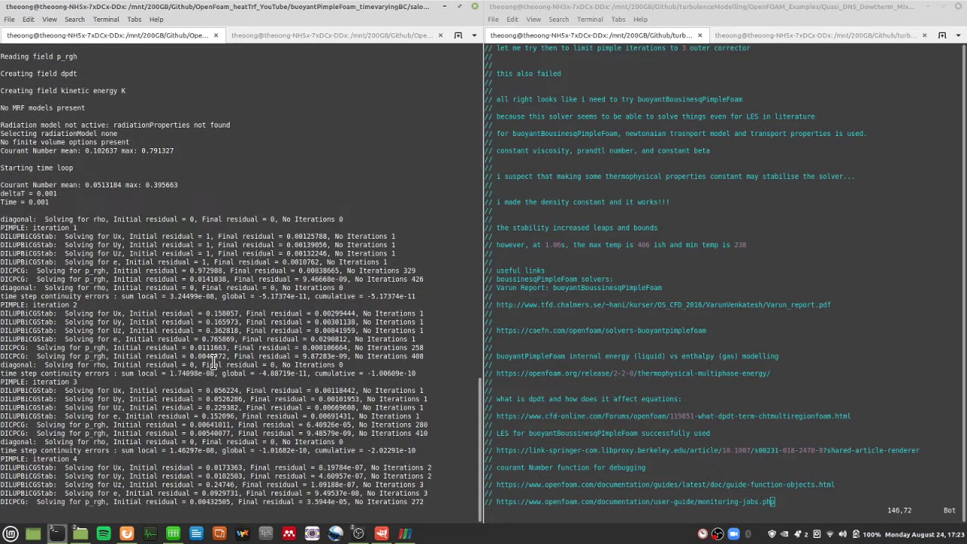
scroll("down", 3)
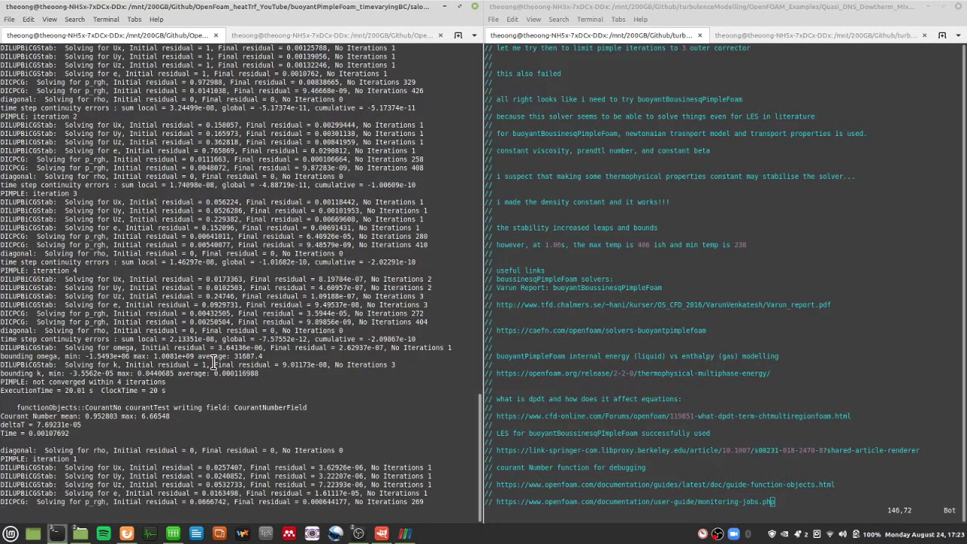
scroll("down", 3)
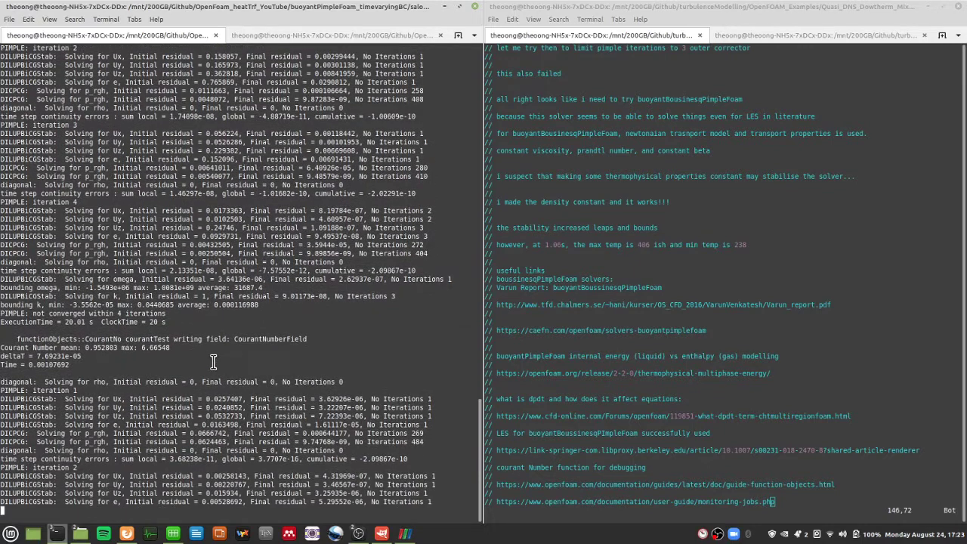
scroll("down", 3)
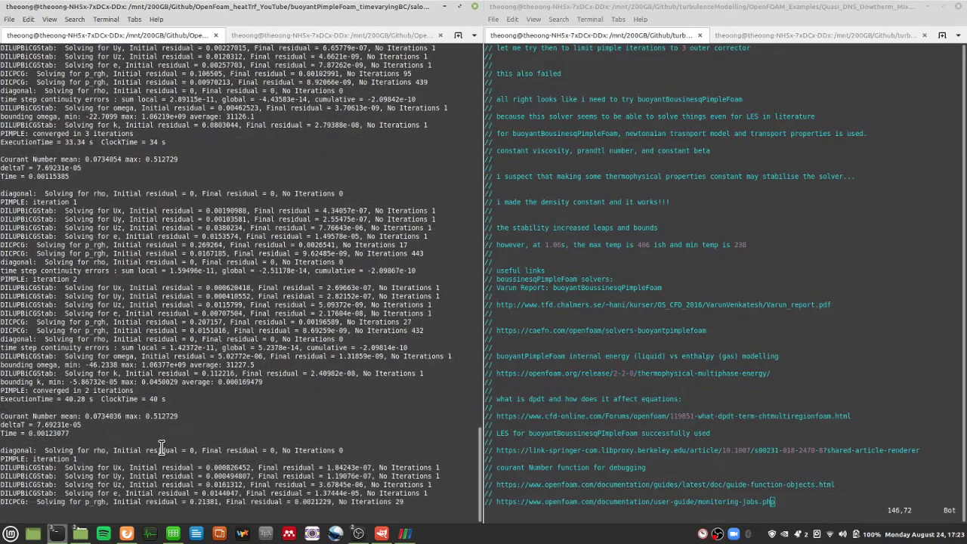
mouse_move(254, 437)
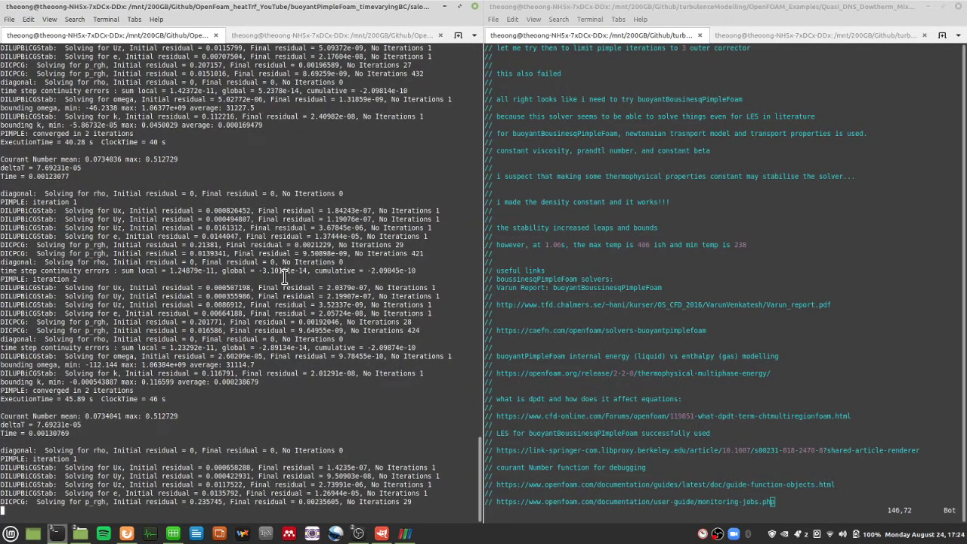
scroll("down", 3)
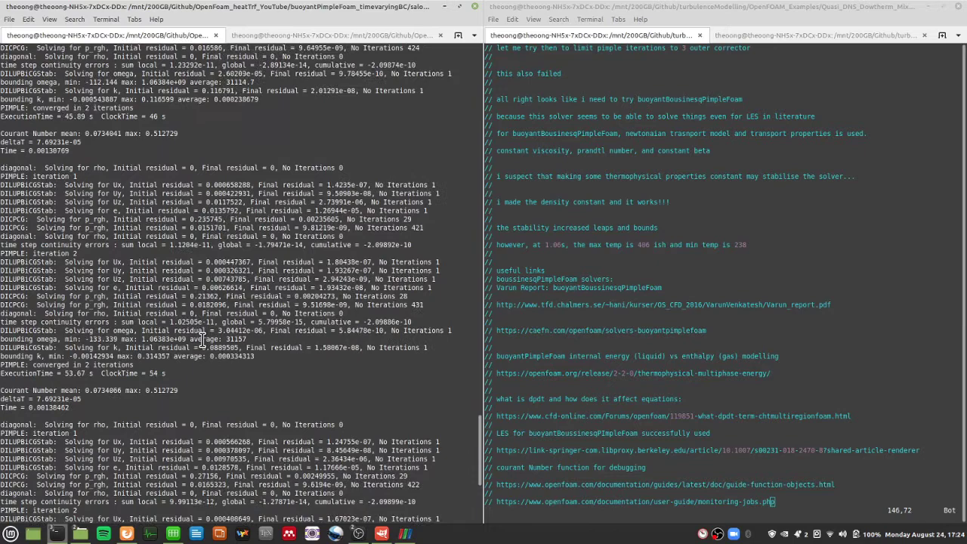
scroll("down", 3)
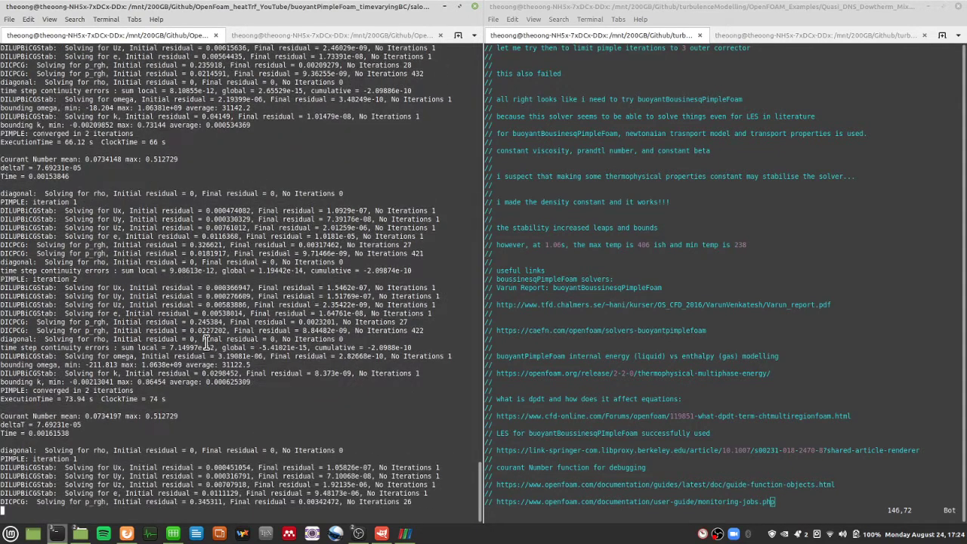
scroll("down", 3)
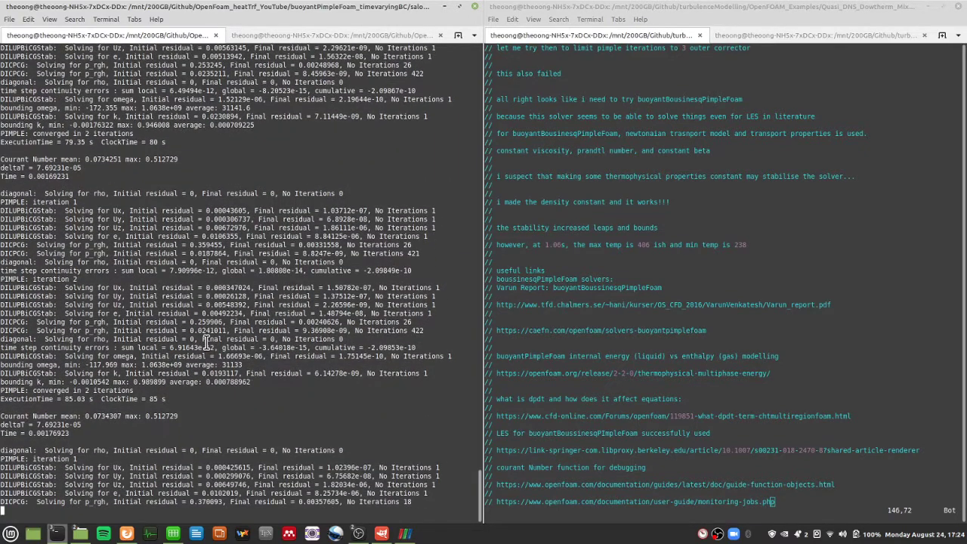
scroll("down", 3)
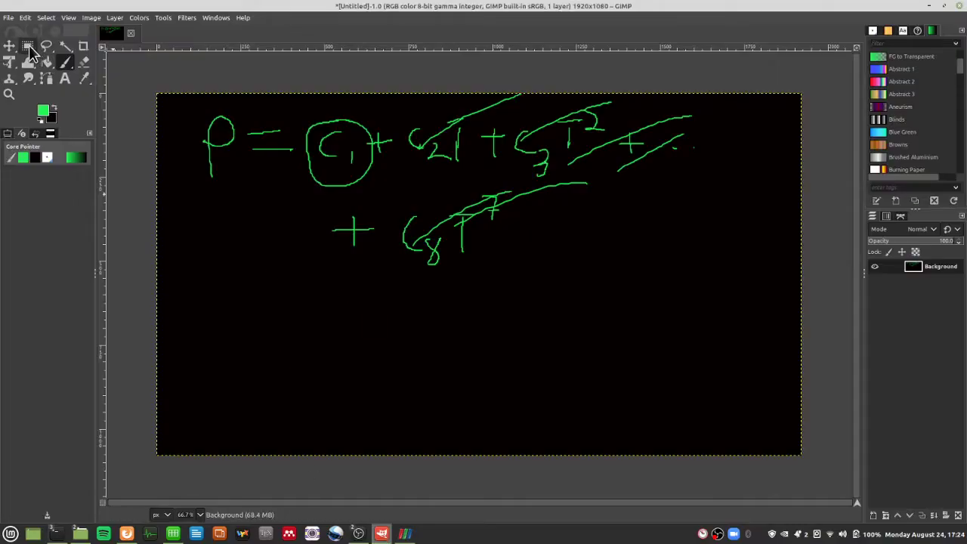
Clear the old equation sketch and draw ΔT → Δρ → ΔU with arrows
left_click(27, 46)
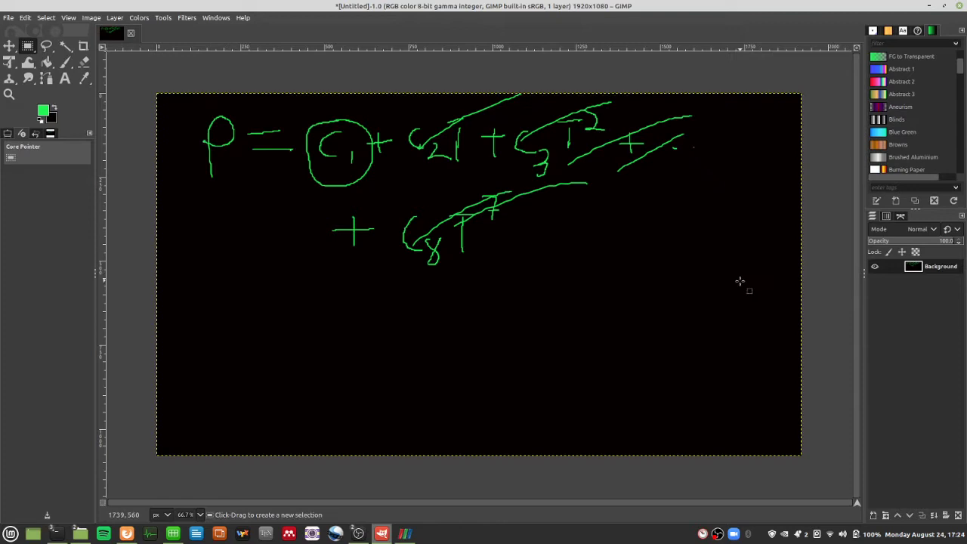
left_click_drag(188, 142, 459, 262)
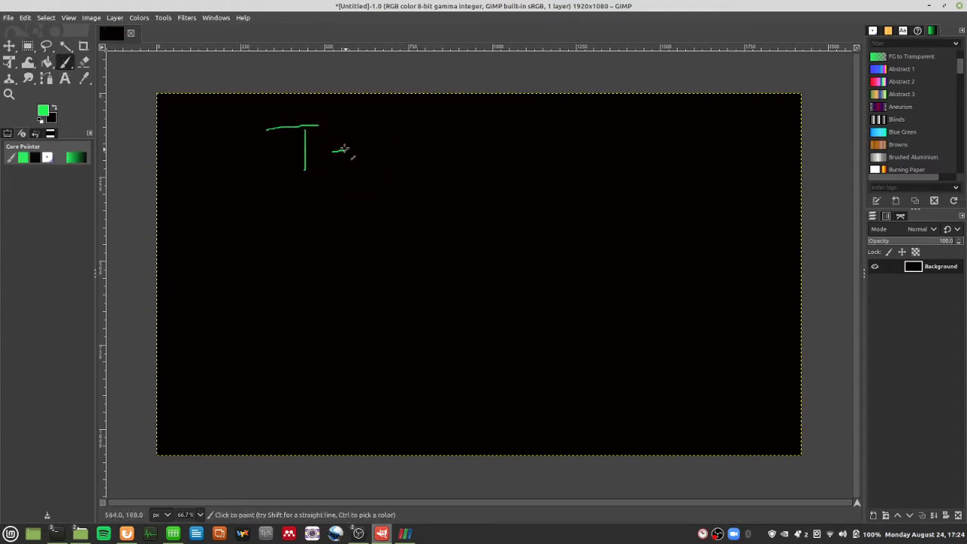
left_click_drag(332, 151, 400, 174)
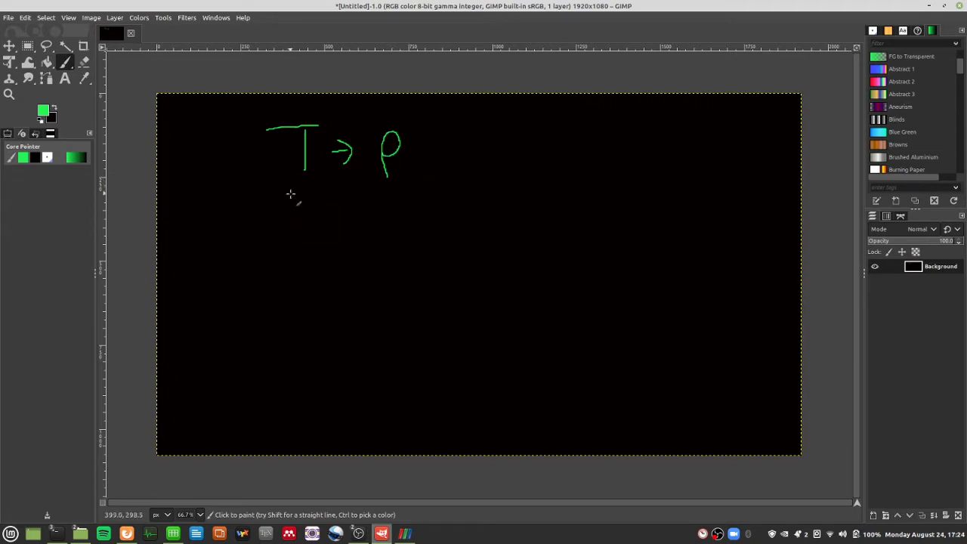
left_click_drag(219, 140, 264, 177)
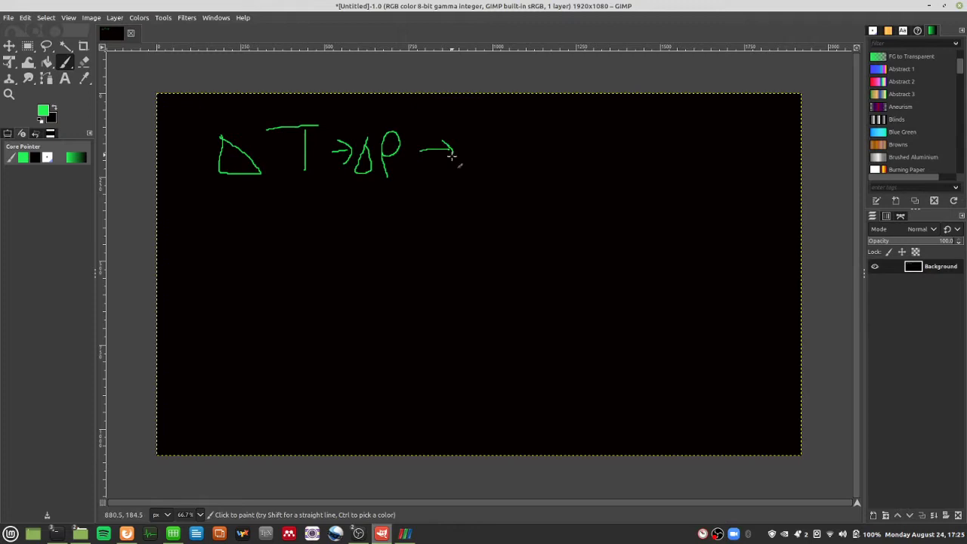
left_click_drag(476, 162, 514, 128)
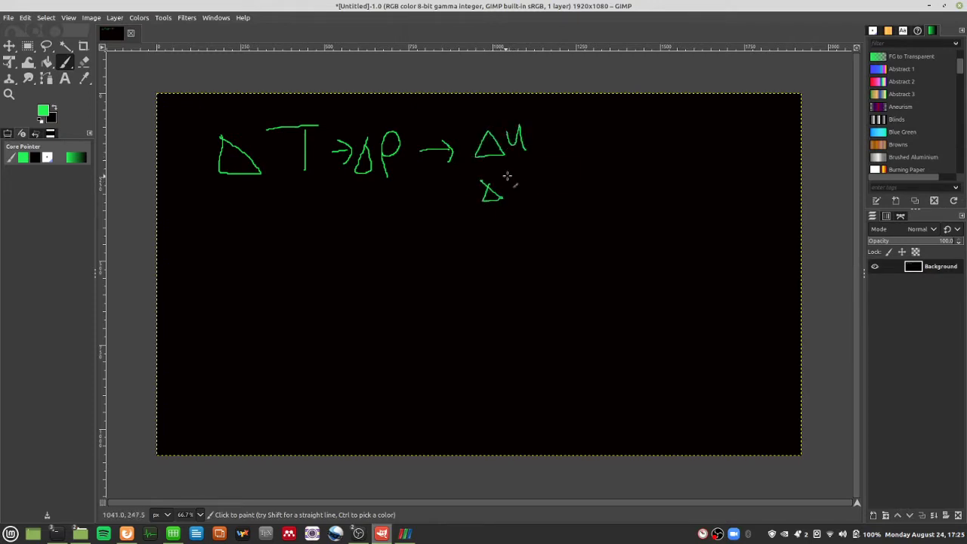
left_click_drag(507, 189, 522, 197)
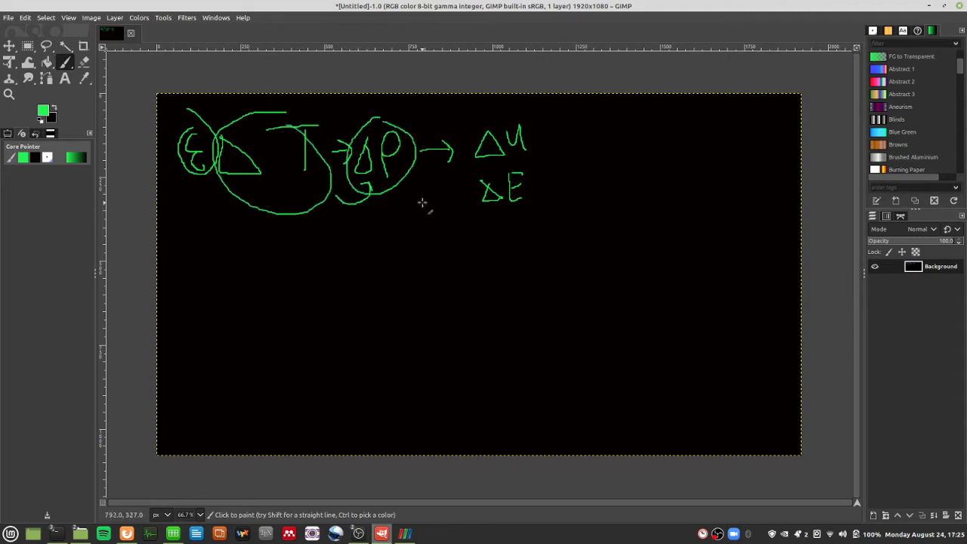
Circle ΔU and ΔE, draw a labelled feedback loop back to ΔT, and add ΔE
left_click_drag(412, 121, 499, 117)
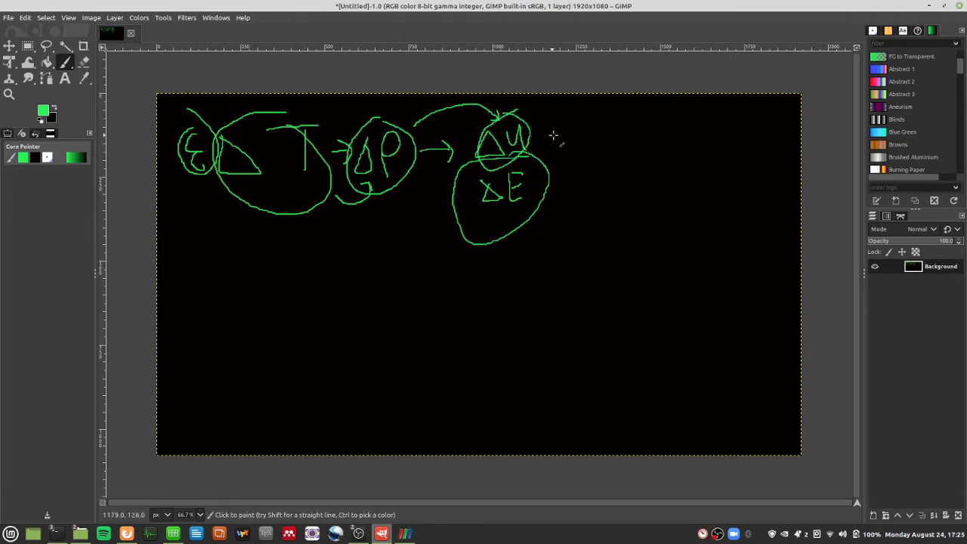
mouse_move(419, 165)
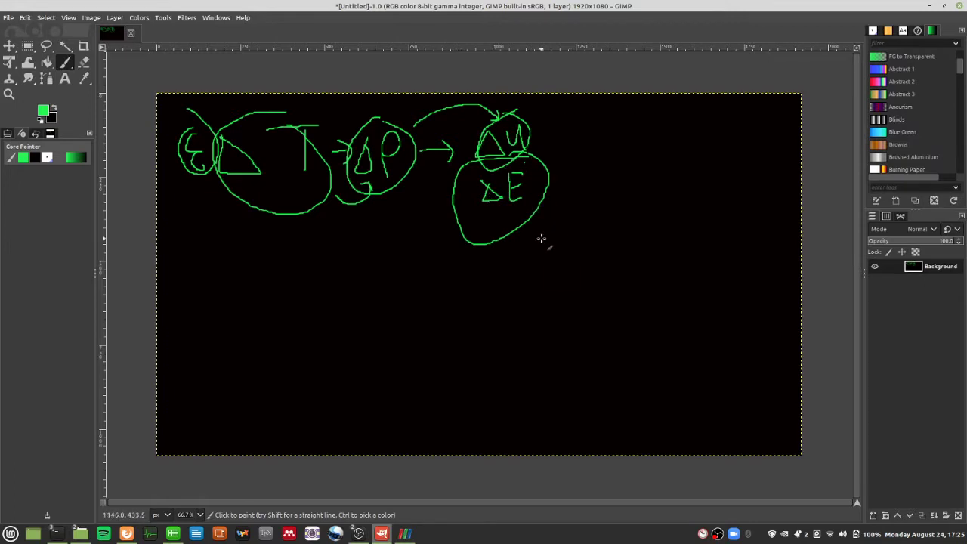
left_click_drag(537, 135, 593, 134)
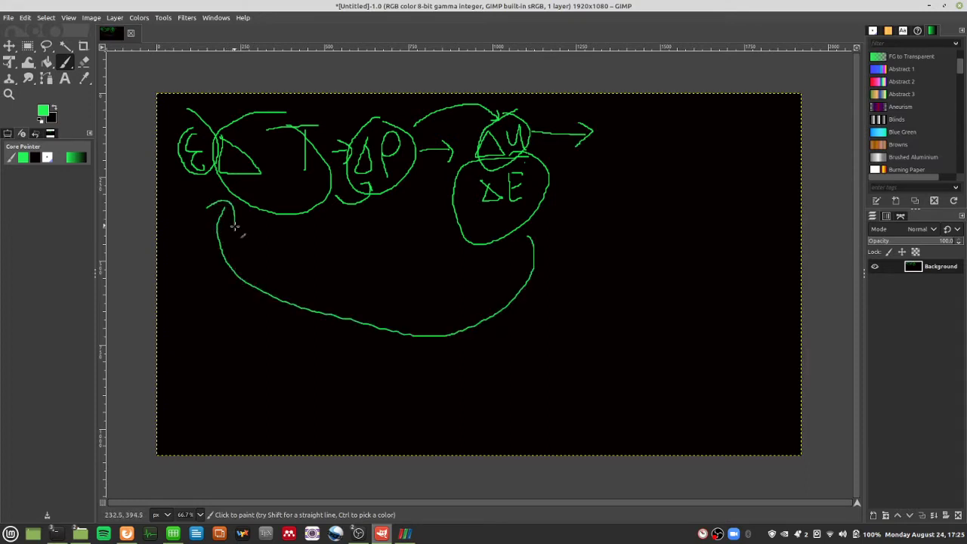
left_click_drag(283, 250, 325, 279)
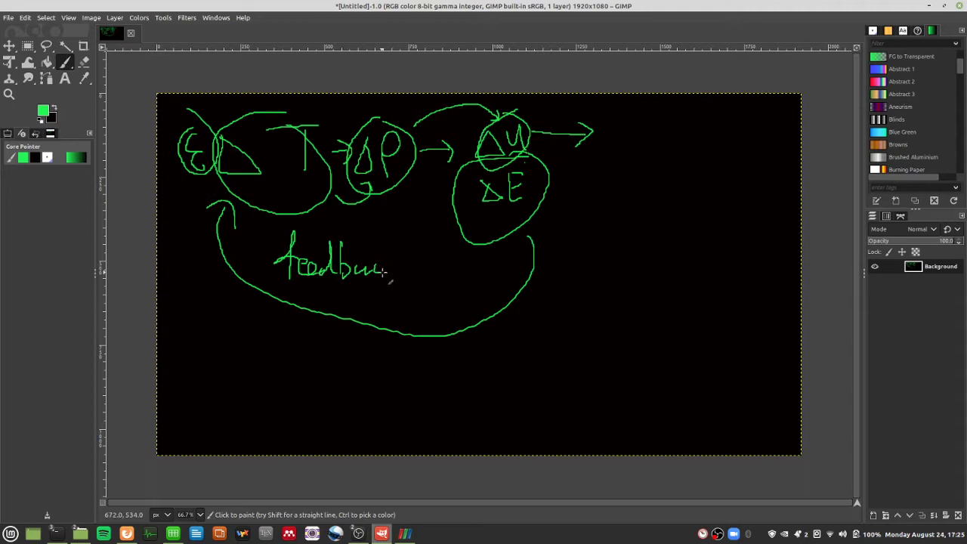
left_click_drag(389, 257, 404, 287)
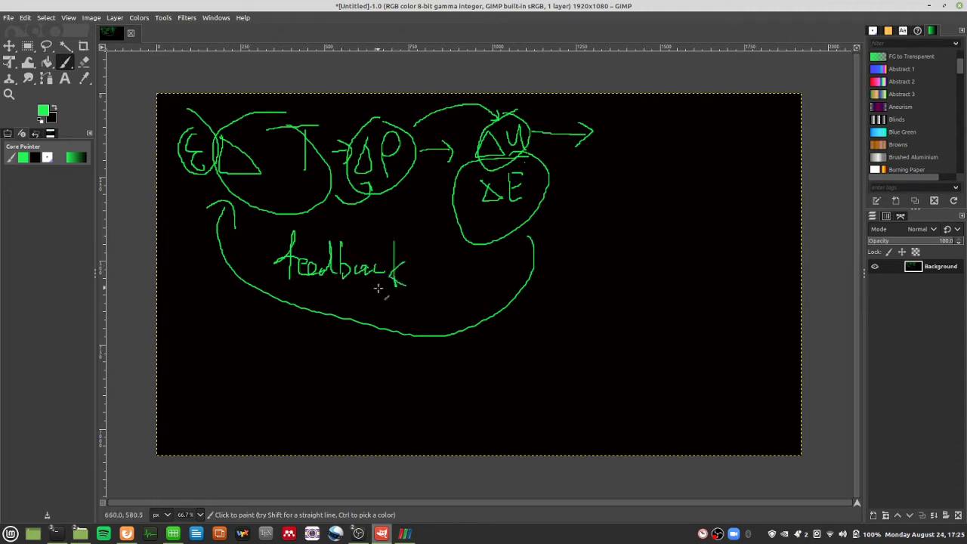
mouse_move(449, 298)
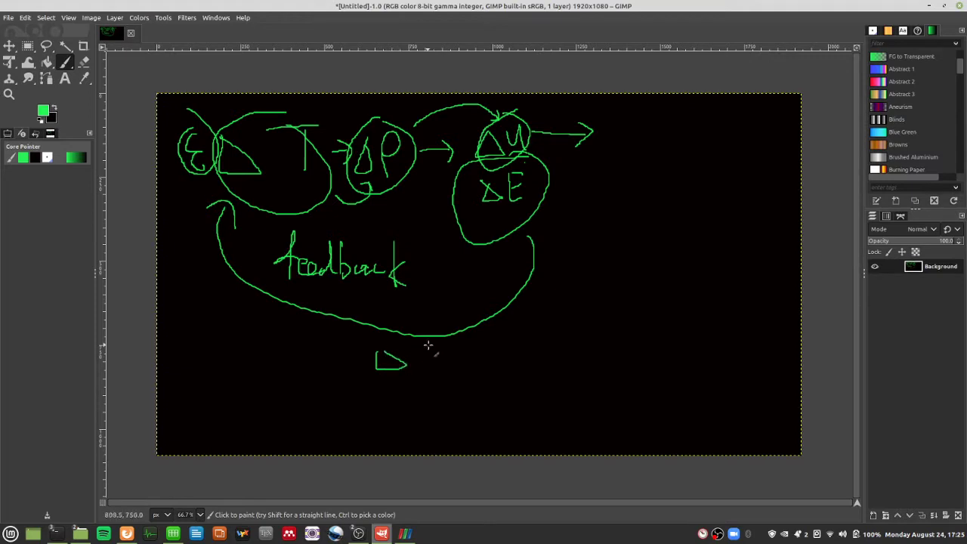
left_click_drag(415, 355, 442, 359)
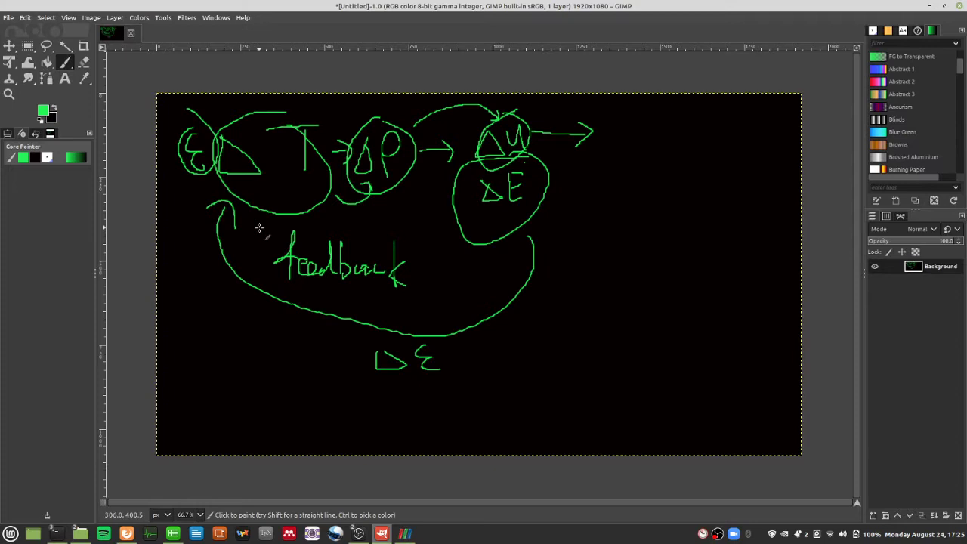
mouse_move(389, 320)
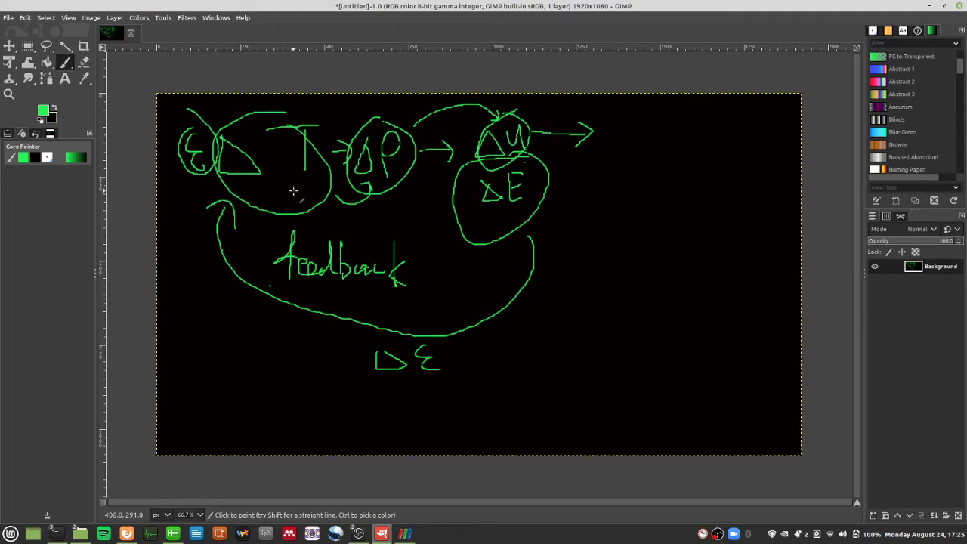
mouse_move(349, 194)
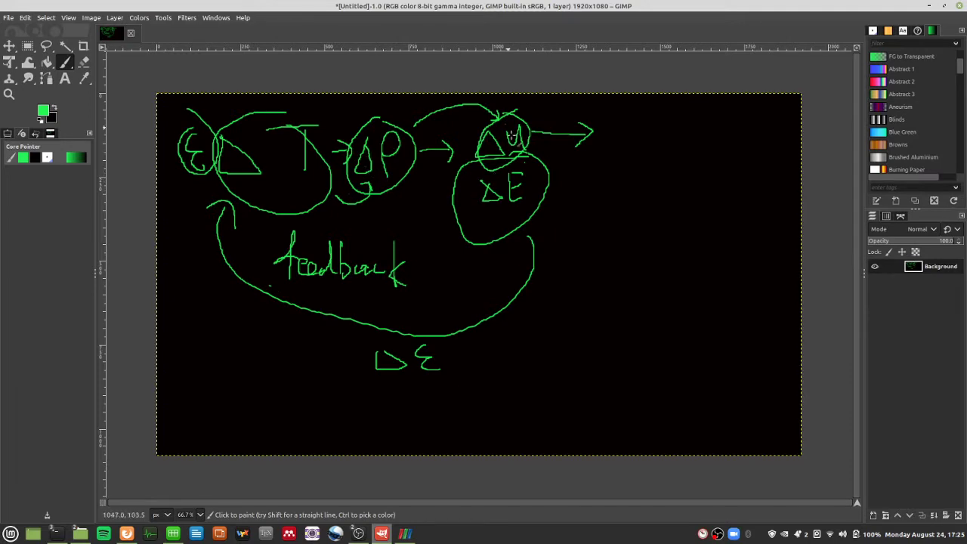
mouse_move(644, 117)
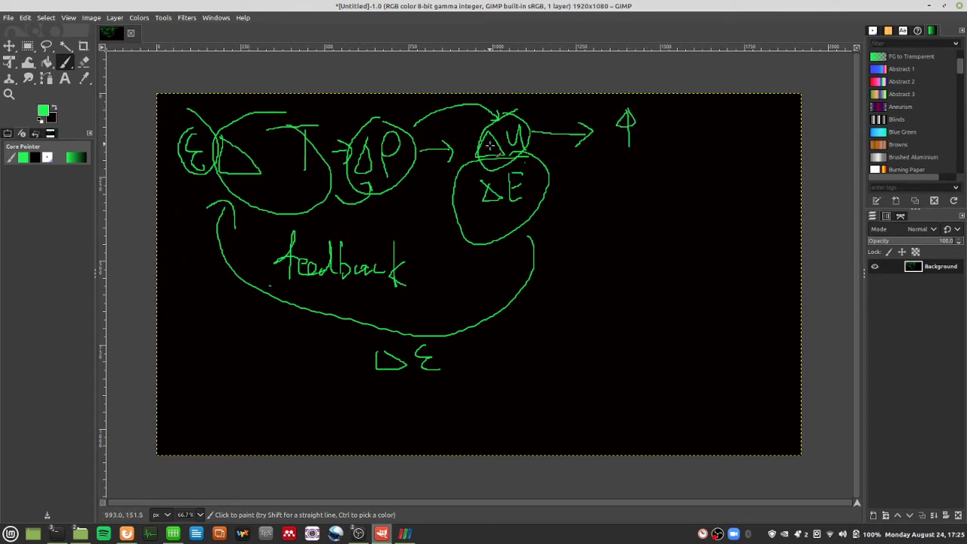
left_click_drag(650, 121, 680, 152)
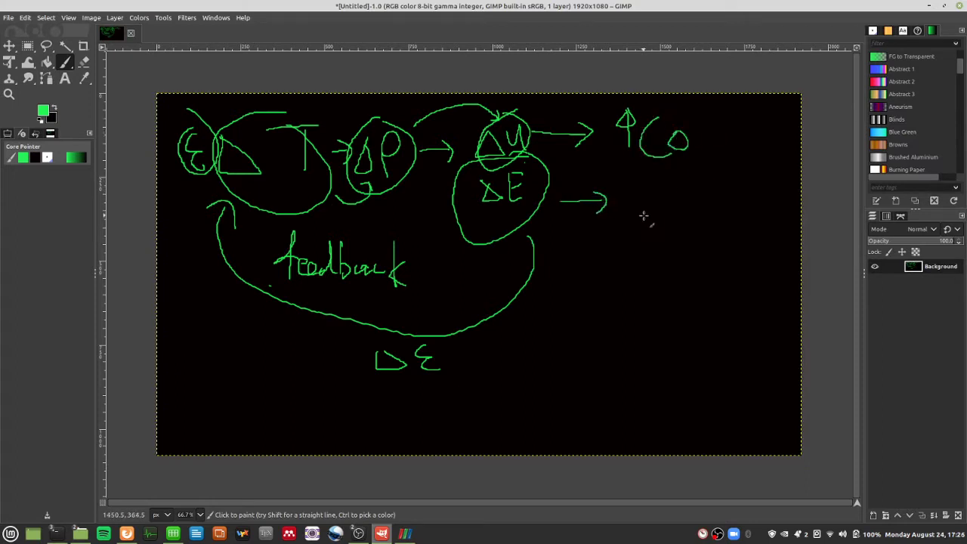
mouse_move(642, 195)
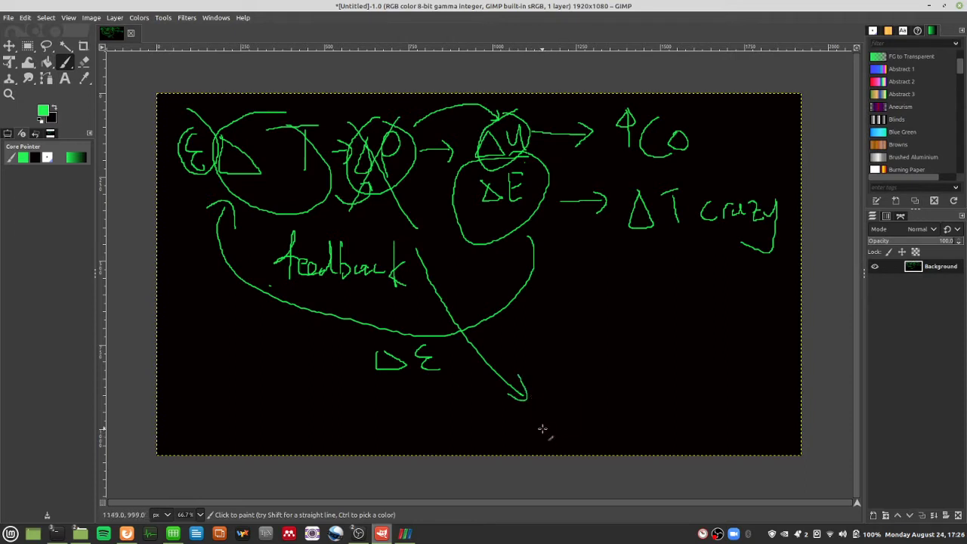
left_click_drag(544, 420, 537, 442)
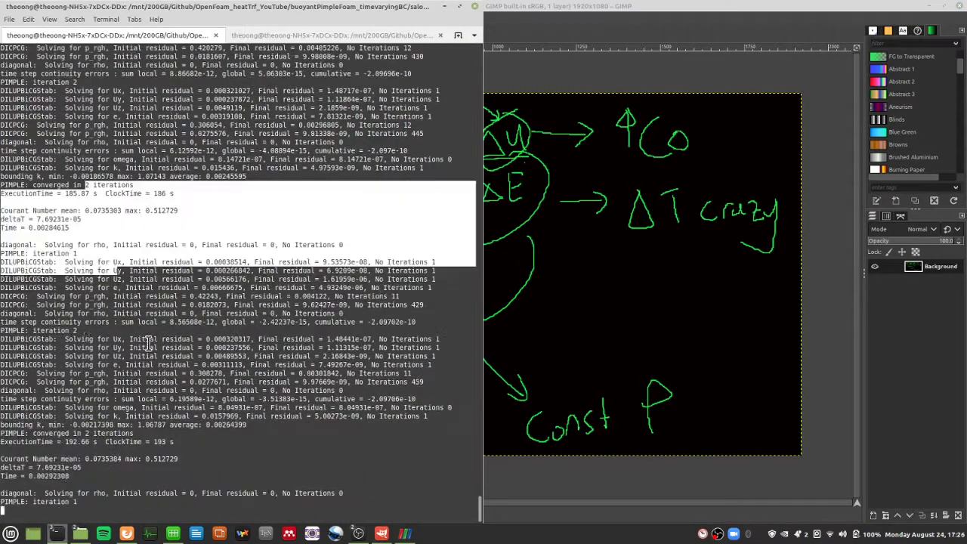
Follow the solver log past time 0.003, then cd toward the salome cases in the second shell
scroll("down", 3)
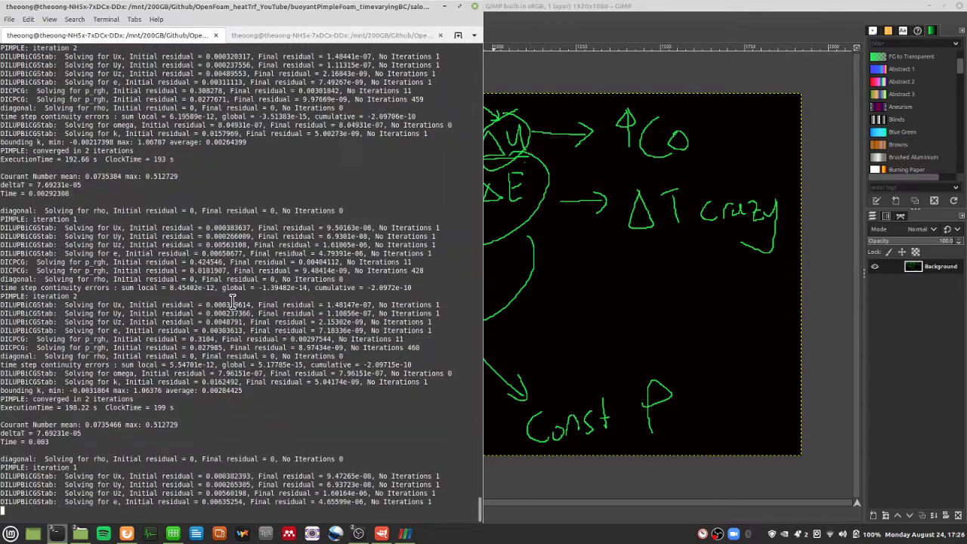
scroll("down", 3)
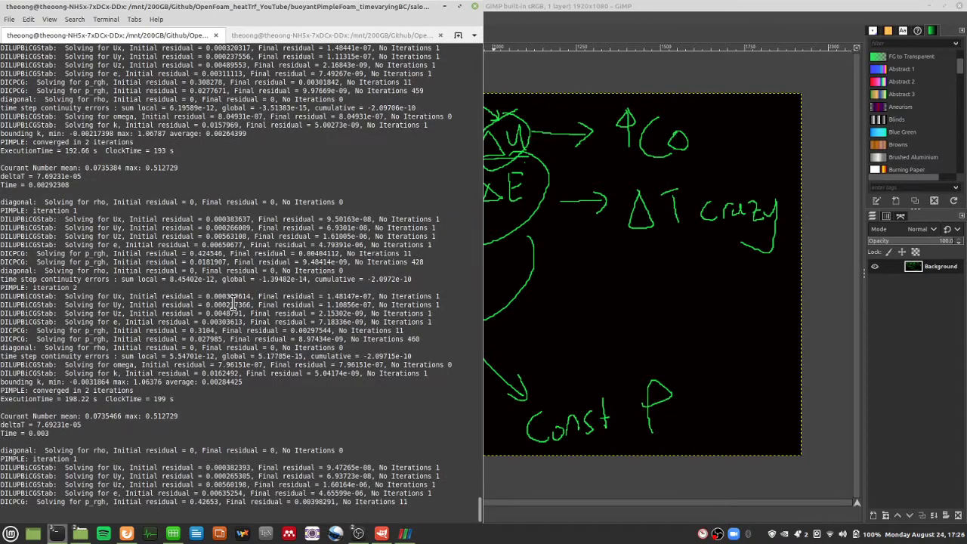
scroll("down", 3)
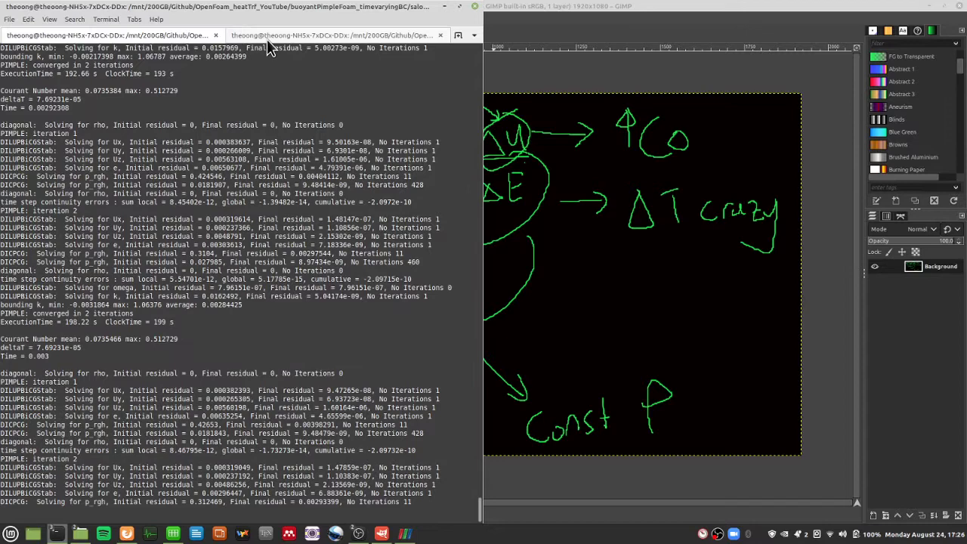
left_click(348, 36)
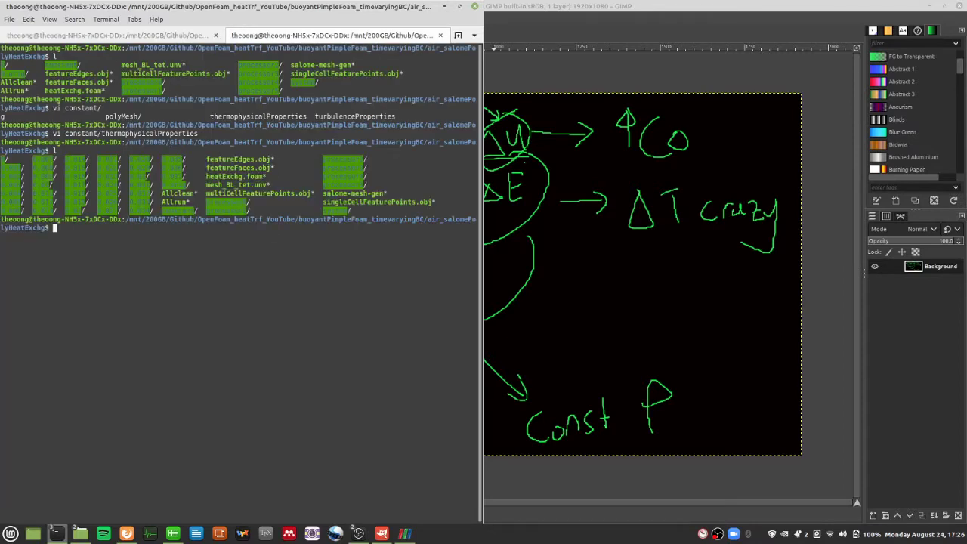
type("cd")
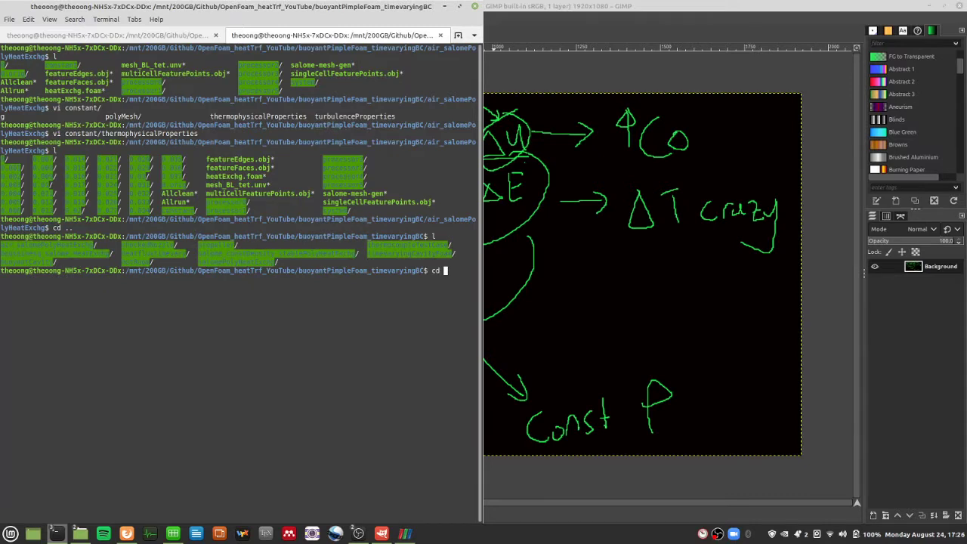
type("salome")
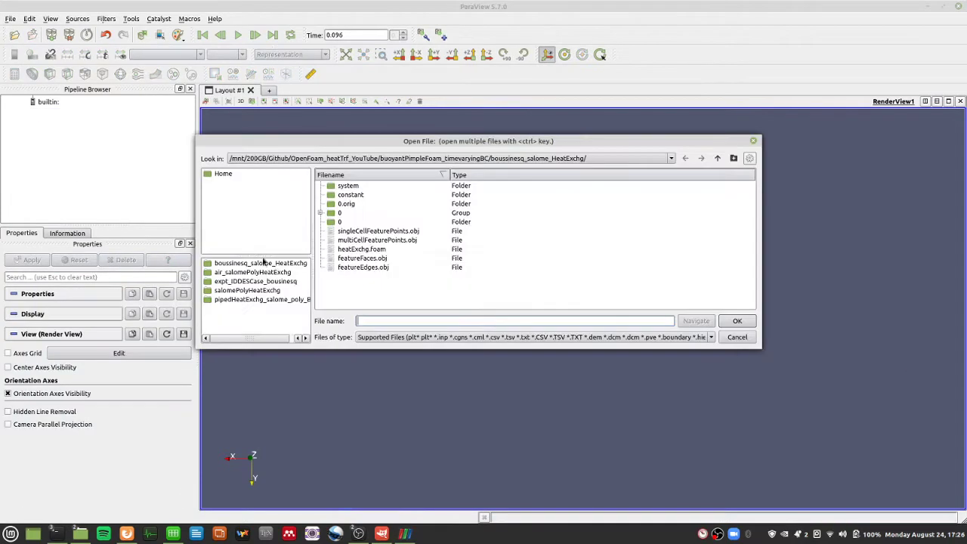
mouse_move(700, 165)
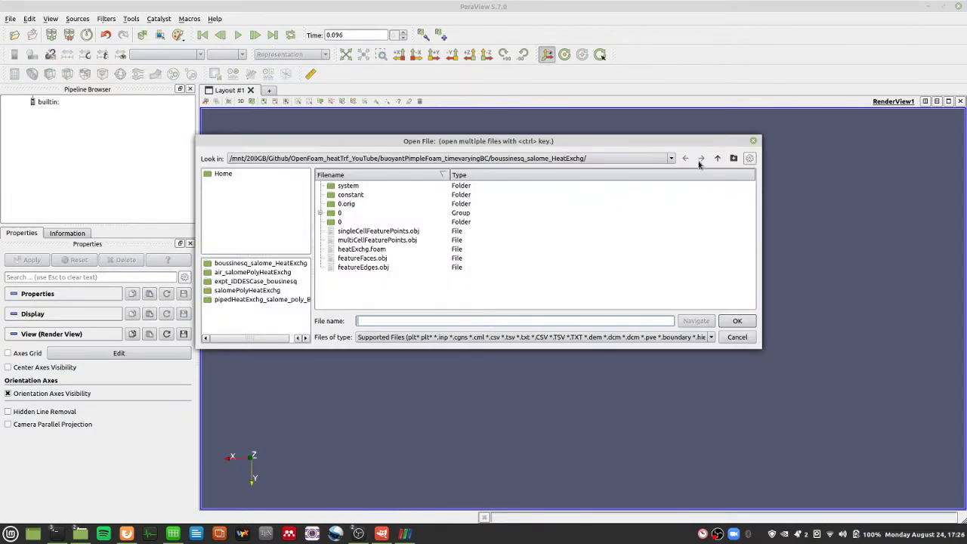
Browse up to the cases folder and open the heat exchanger's heatExchg.foam
left_click(718, 158)
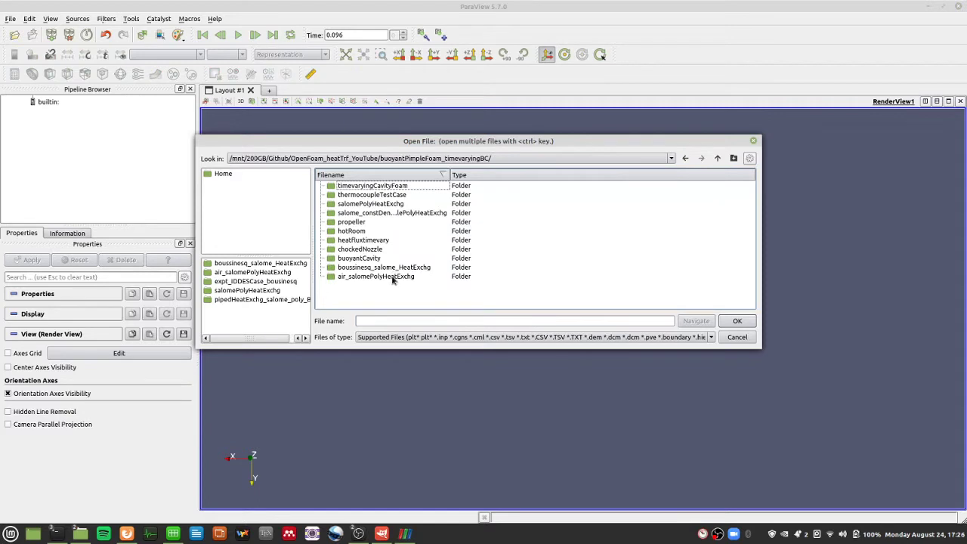
left_click(352, 222)
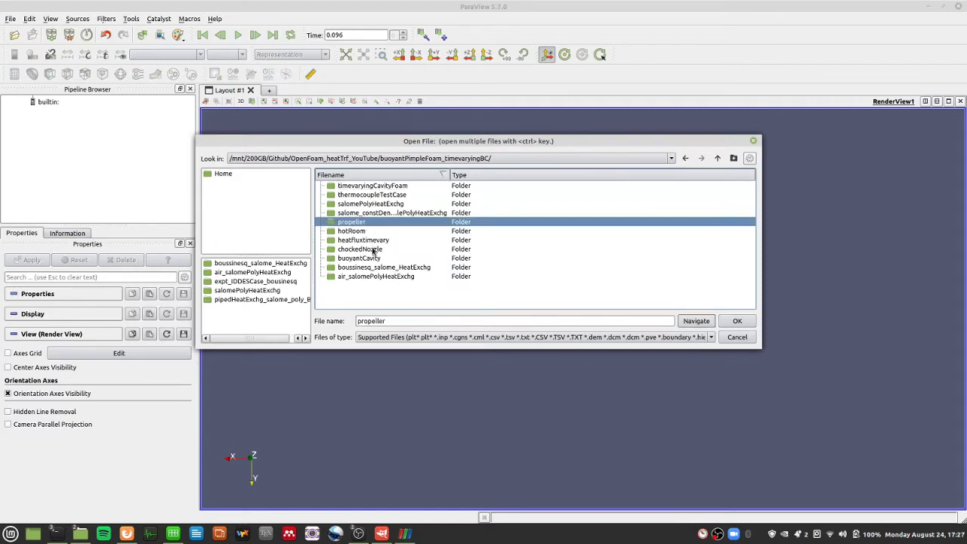
left_click(375, 195)
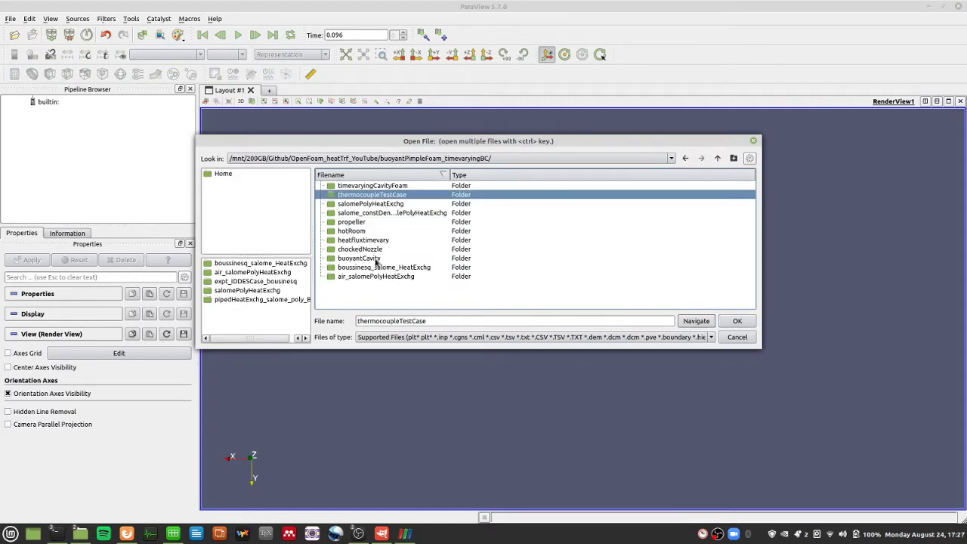
double_click(374, 203)
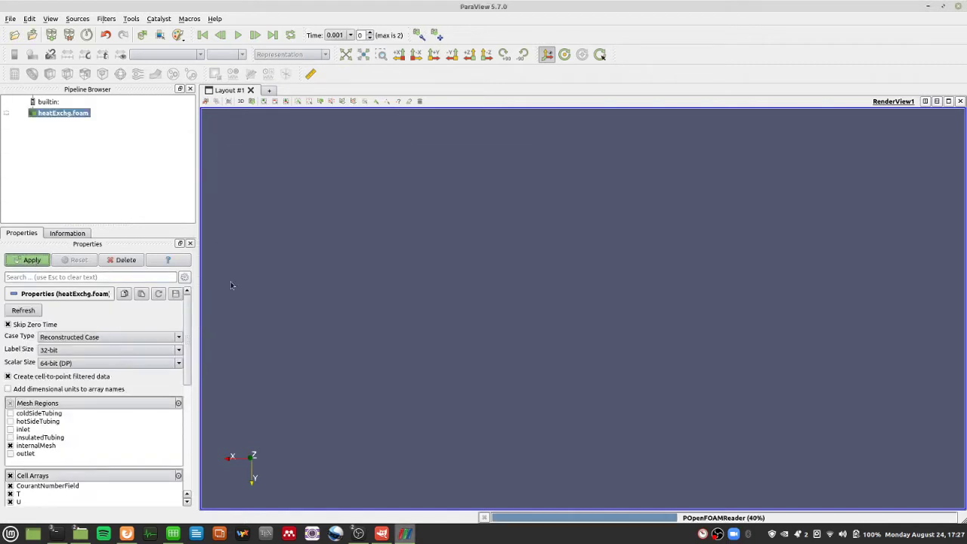
Apply to load the mesh and colour the geometry by temperature T
left_click(30, 259)
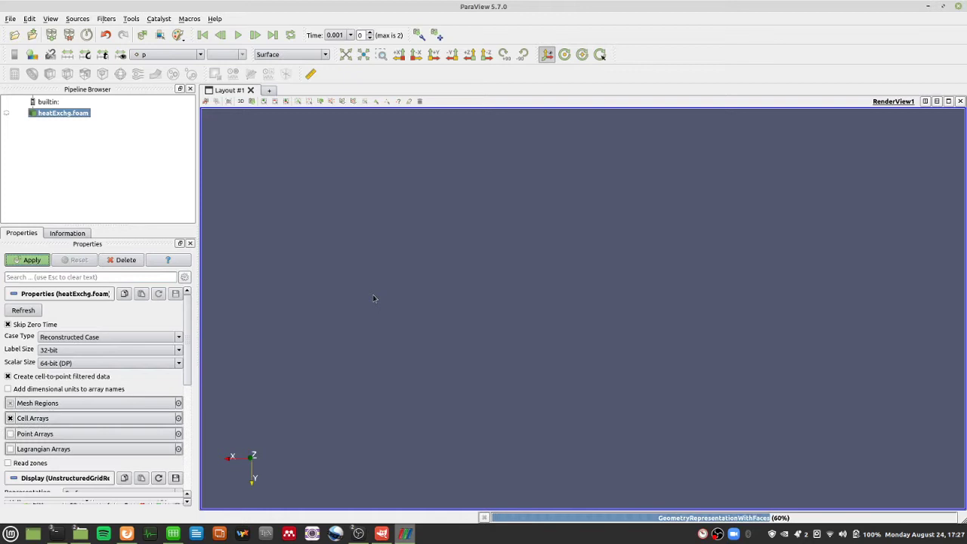
left_click(27, 260)
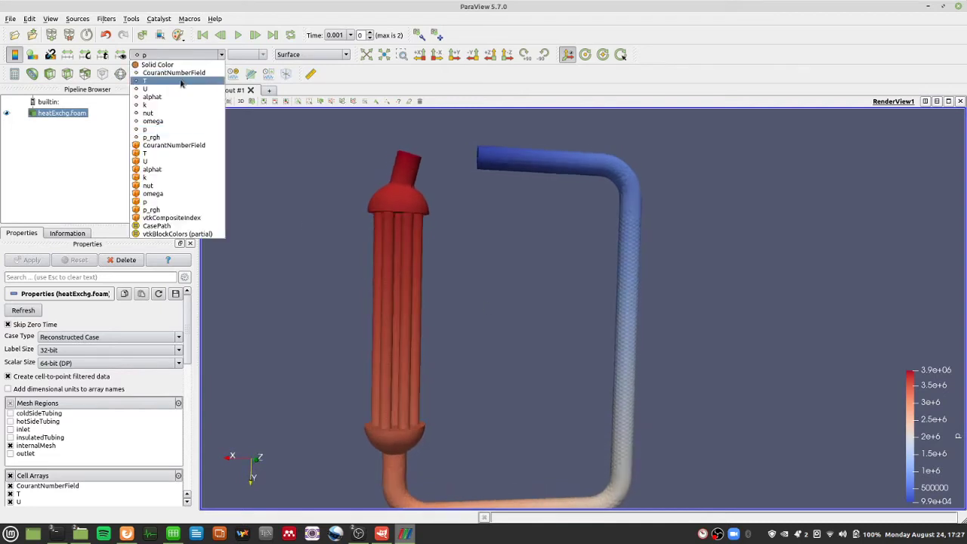
left_click(145, 80)
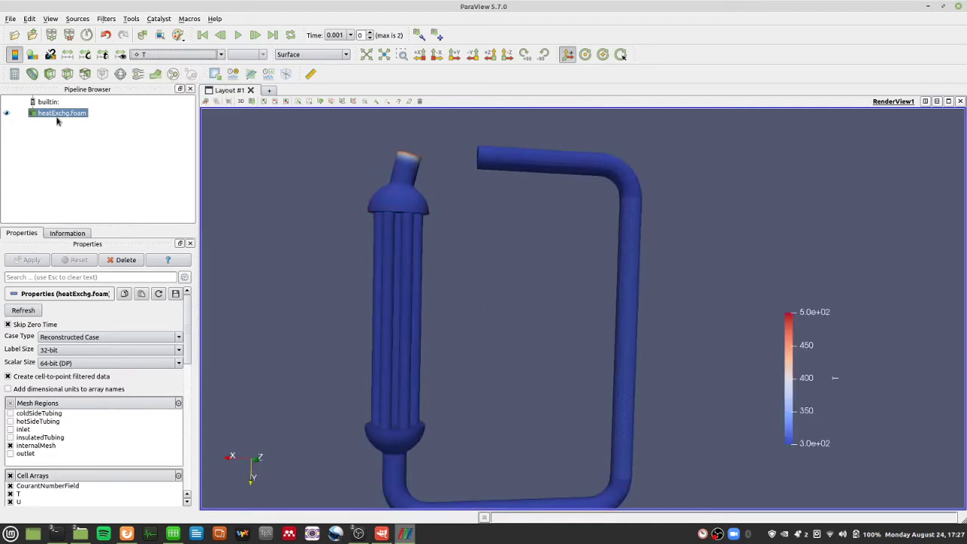
Slice heatExchg.foam, hide the plane outline, and colour the cross-section by T (300–500)
right_click(60, 113)
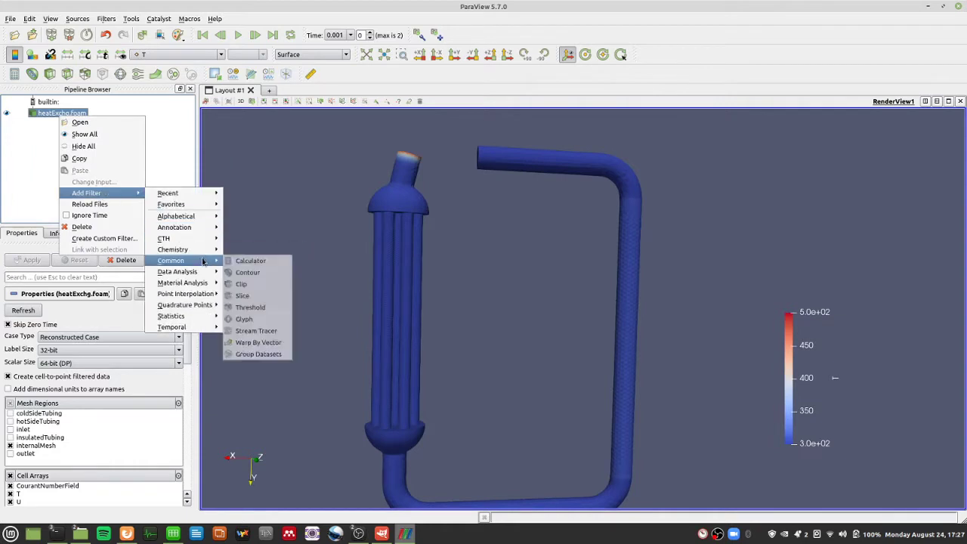
left_click(242, 294)
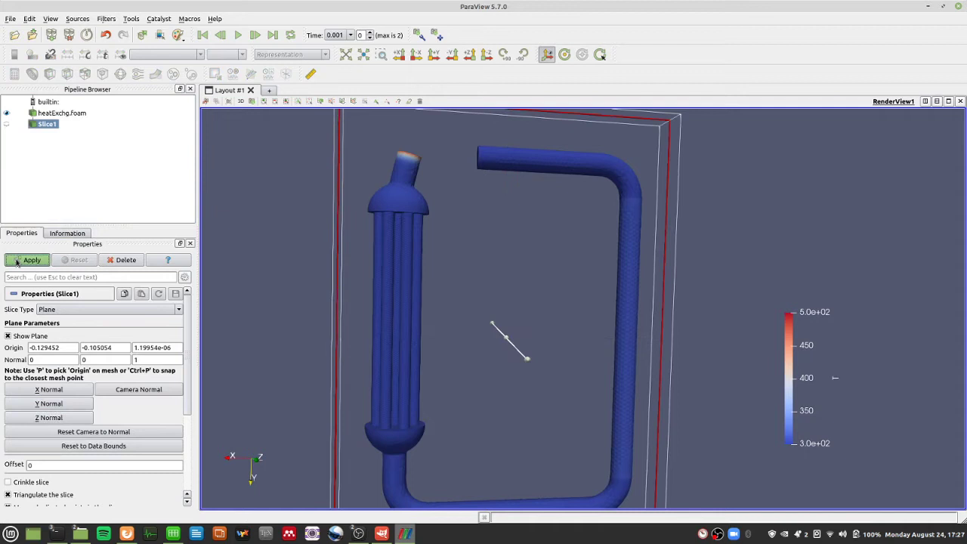
left_click(31, 260)
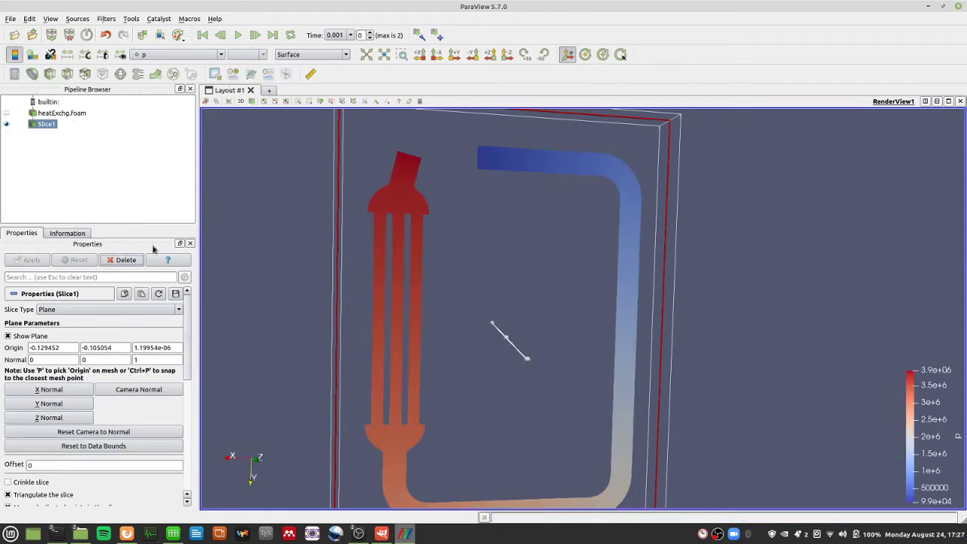
left_click(8, 337)
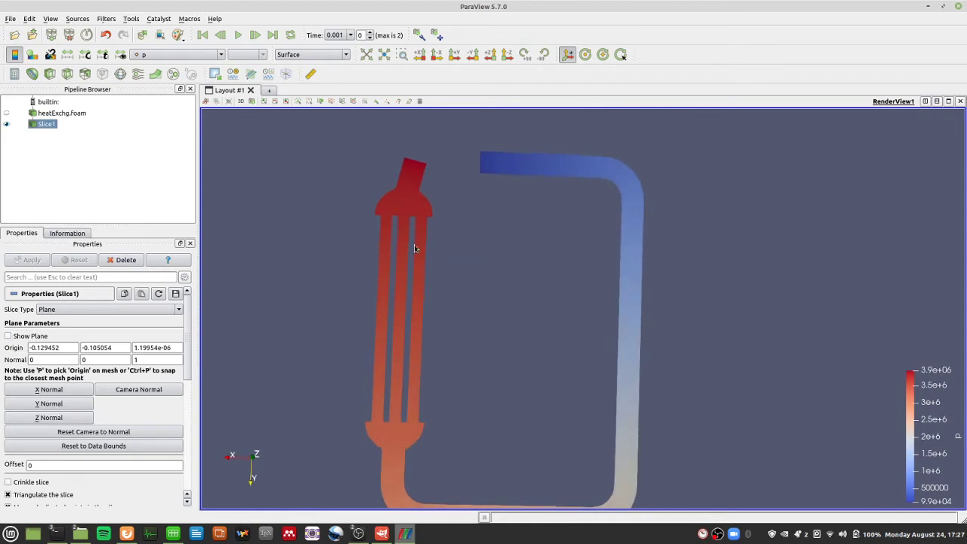
left_click(220, 53)
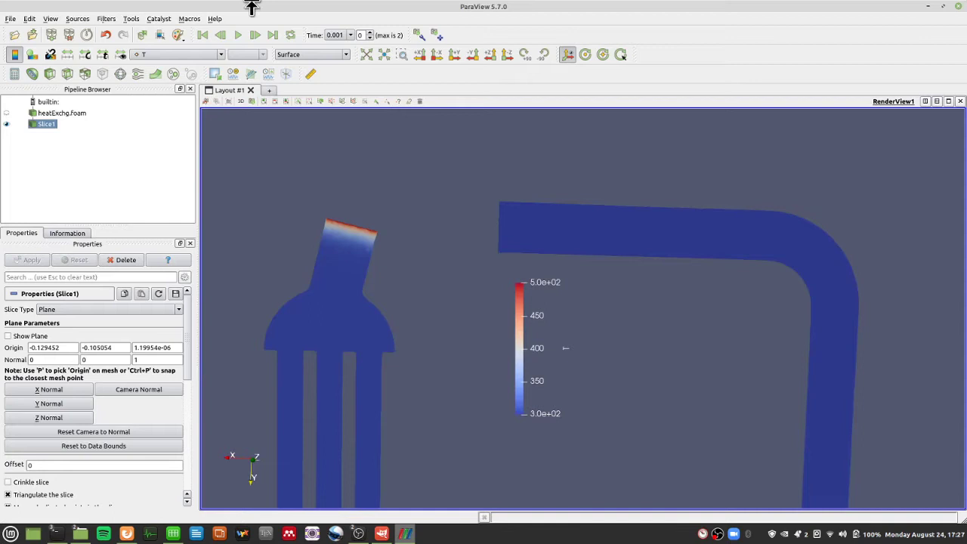
Colour the slice by velocity magnitude U and reframe the view around it
left_click(173, 53)
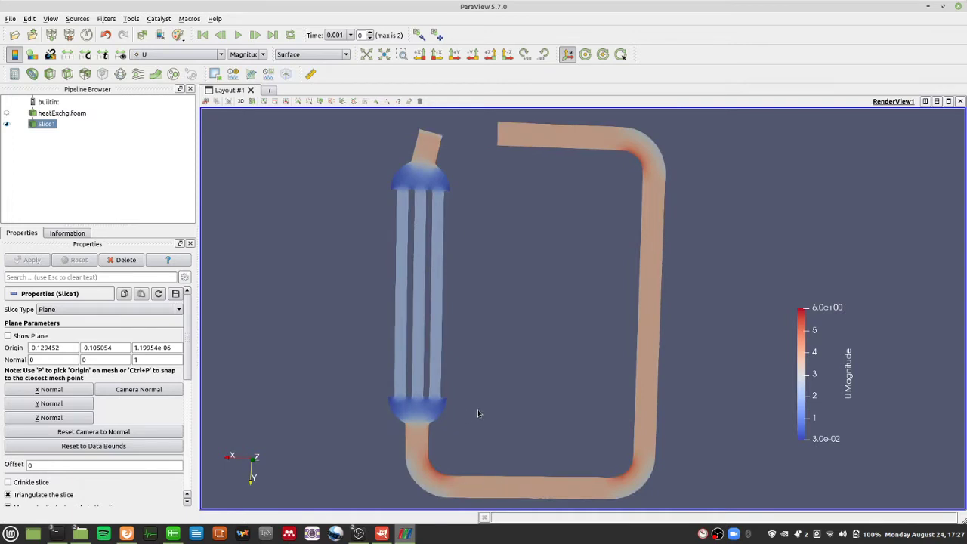
mouse_move(417, 143)
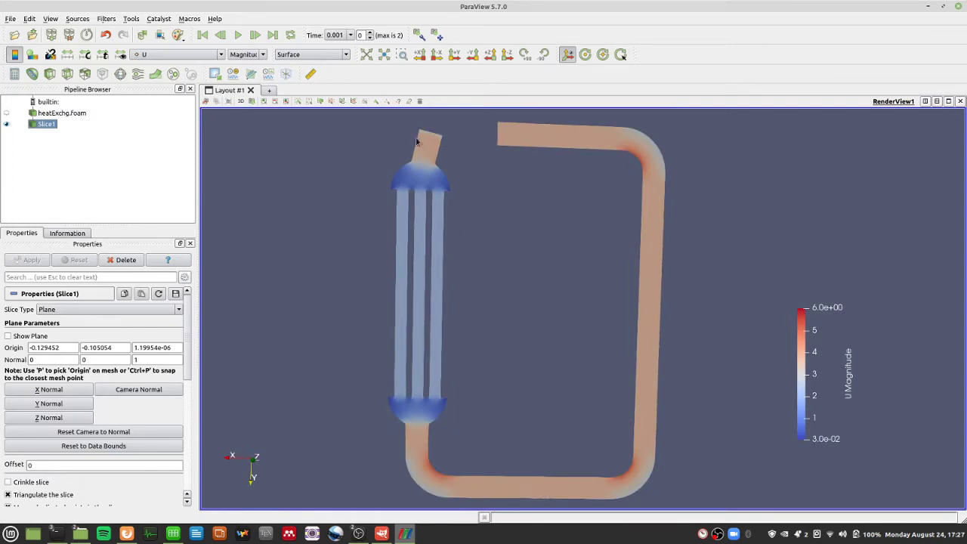
mouse_move(425, 325)
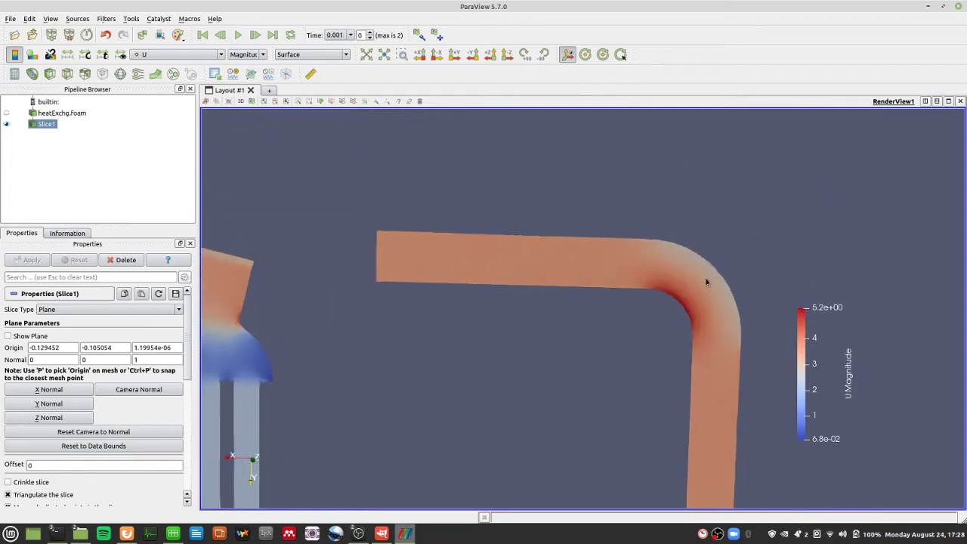
left_click_drag(707, 282, 624, 399)
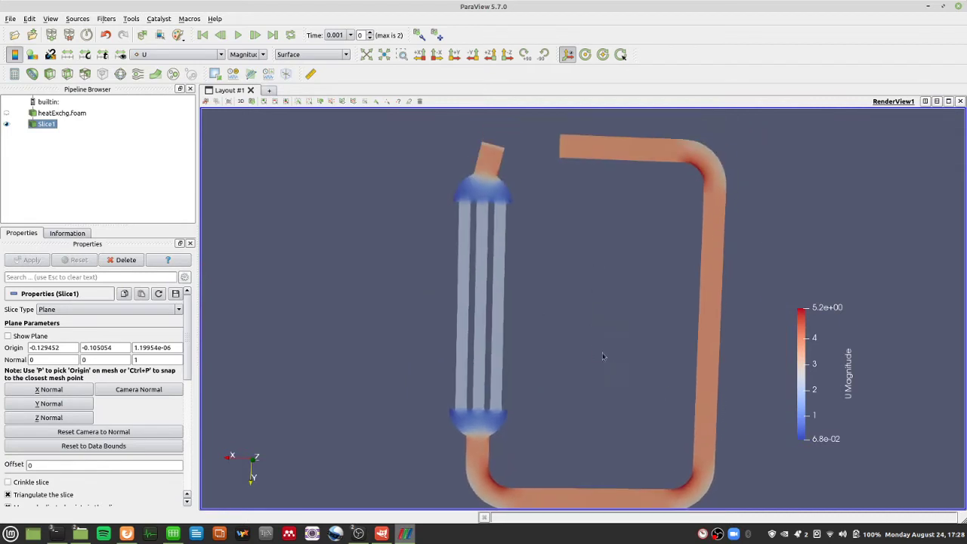
mouse_move(603, 352)
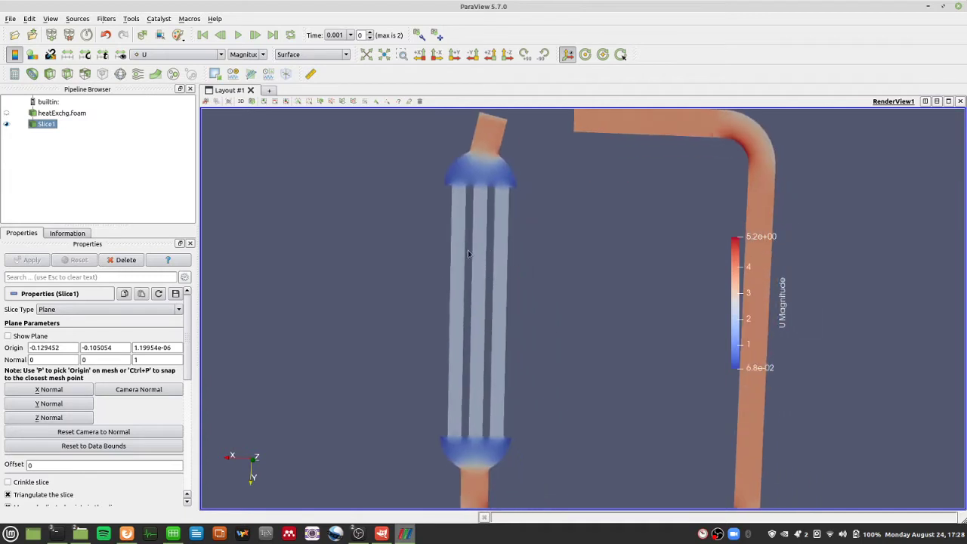
mouse_move(465, 346)
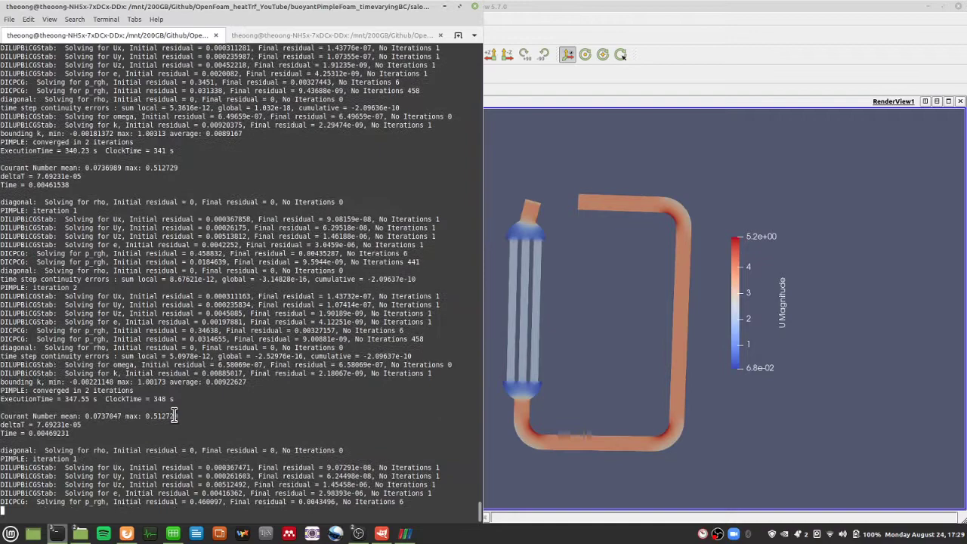
Scroll down through the running solver log in the terminal
scroll("down", 3)
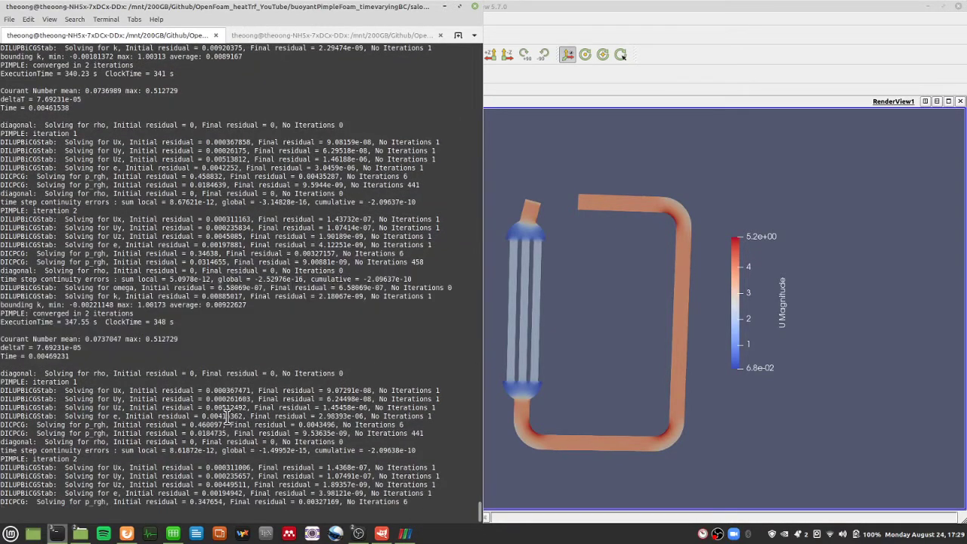
scroll("down", 3)
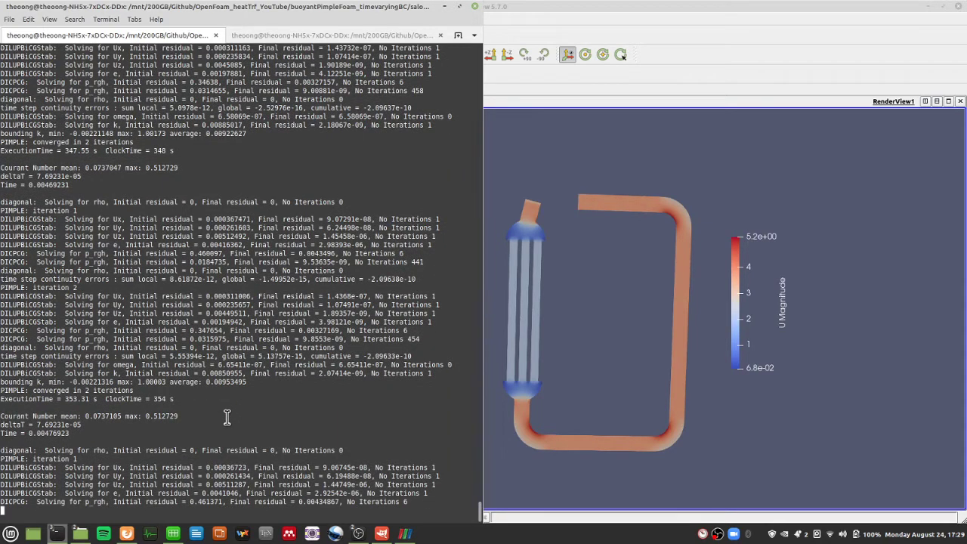
scroll("down", 3)
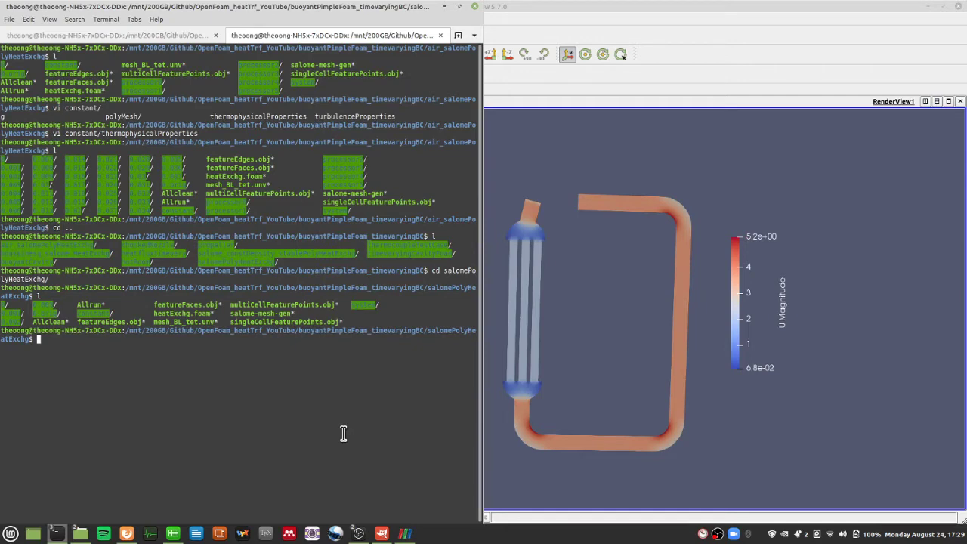
mouse_move(338, 430)
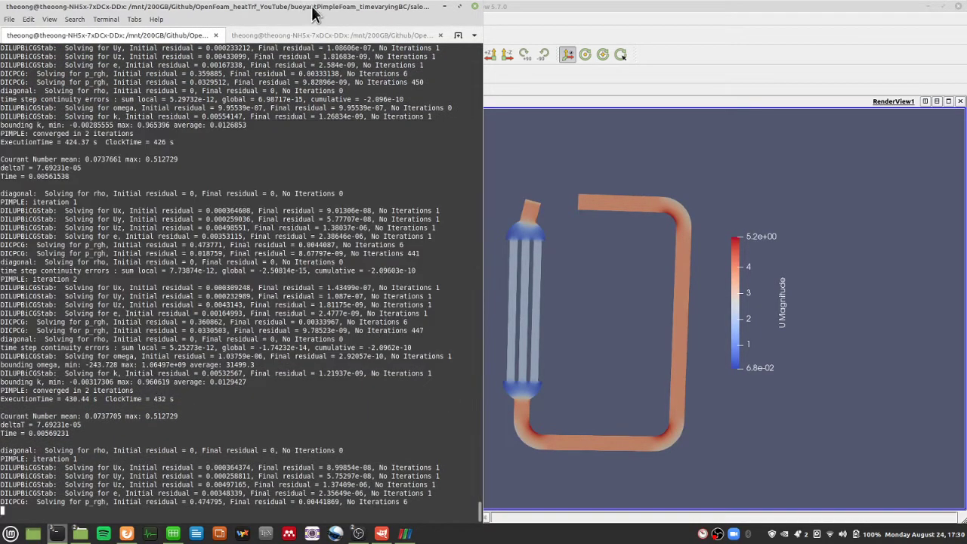
In the second terminal, cd into chtMultiregionFoam/heatExchangers/expt_onePipeHeatExchg_salome/constant/shell
left_click(340, 35)
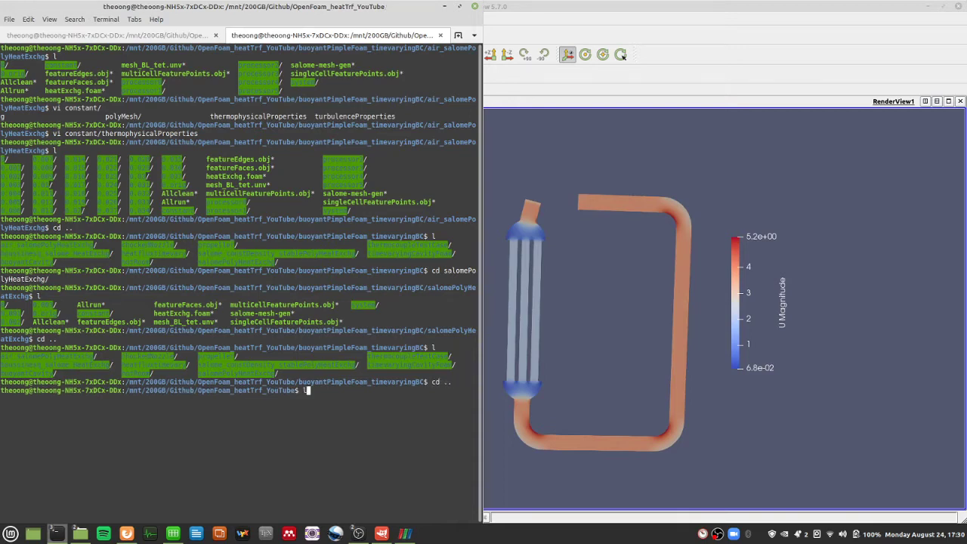
type("cd chtMultiregionFoam/")
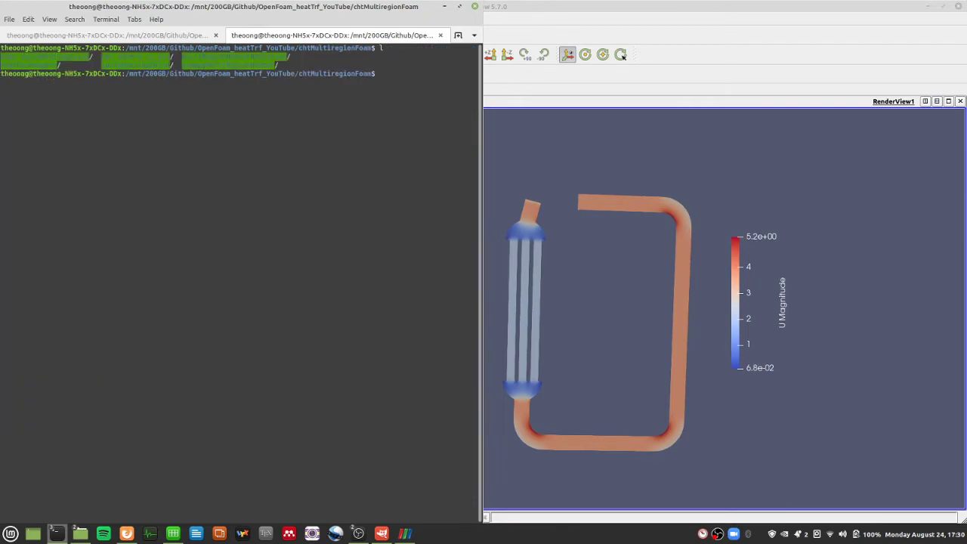
type("cd heatExchangers/")
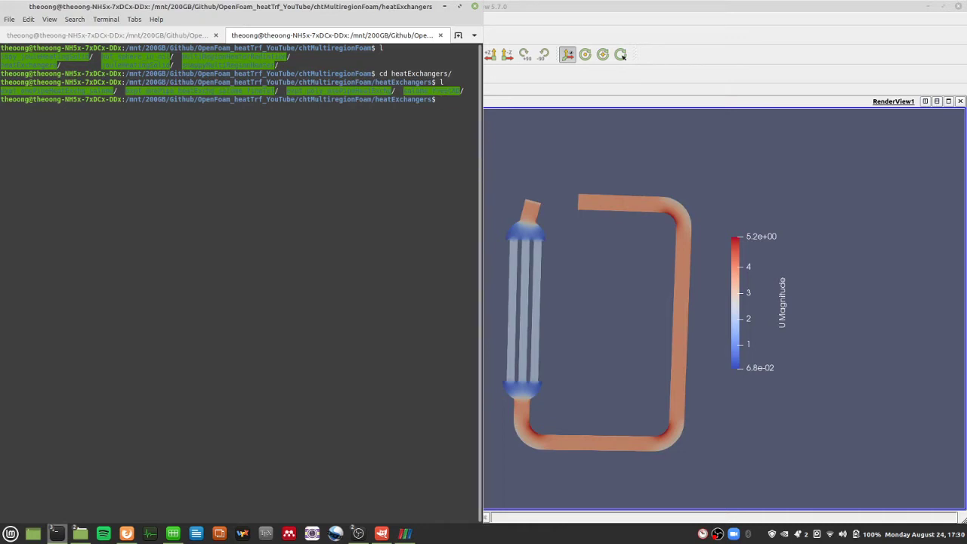
type("cd expt")
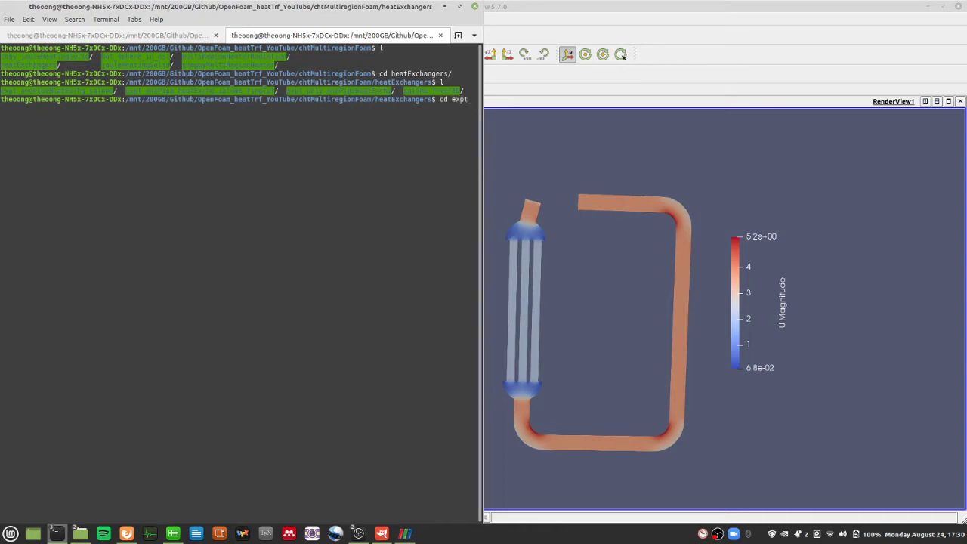
type("_onePipeHeatExchg_salome/")
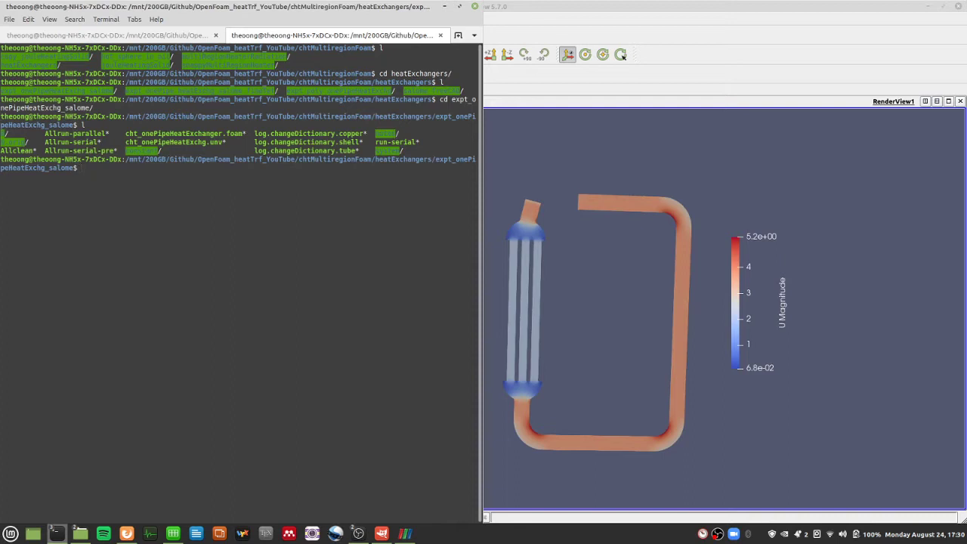
type("cd c")
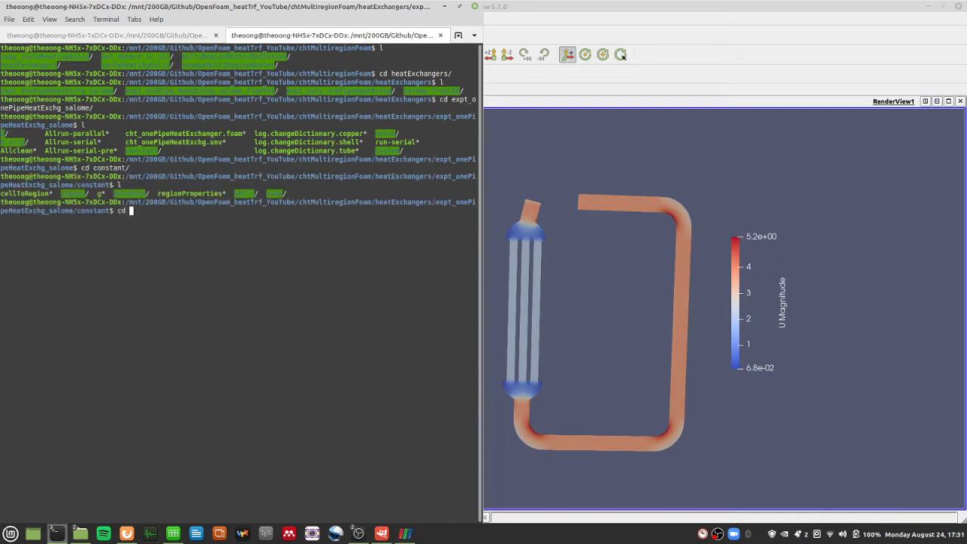
type("cd shell/")
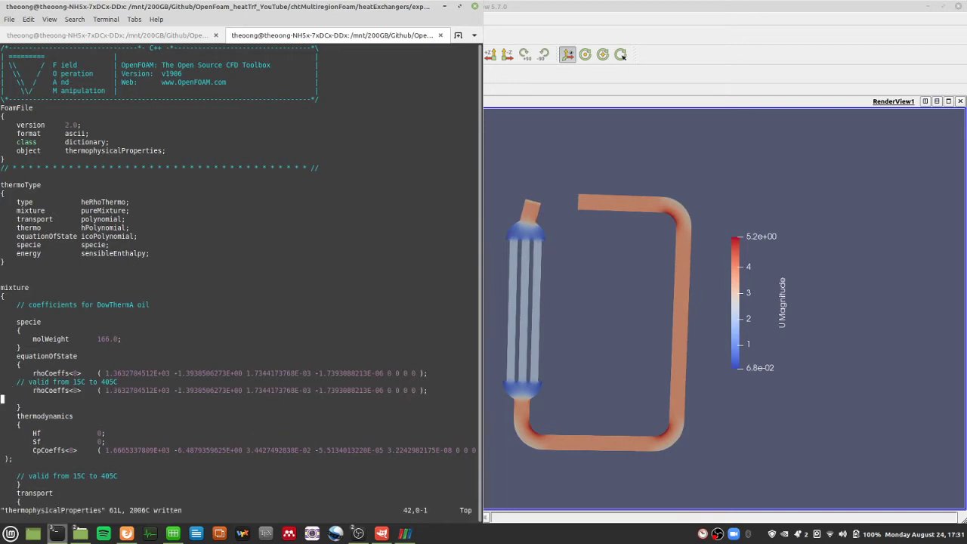
Set the second rhoCoeffs line to a constant 930 and save the file with :wq
left_click(94, 382)
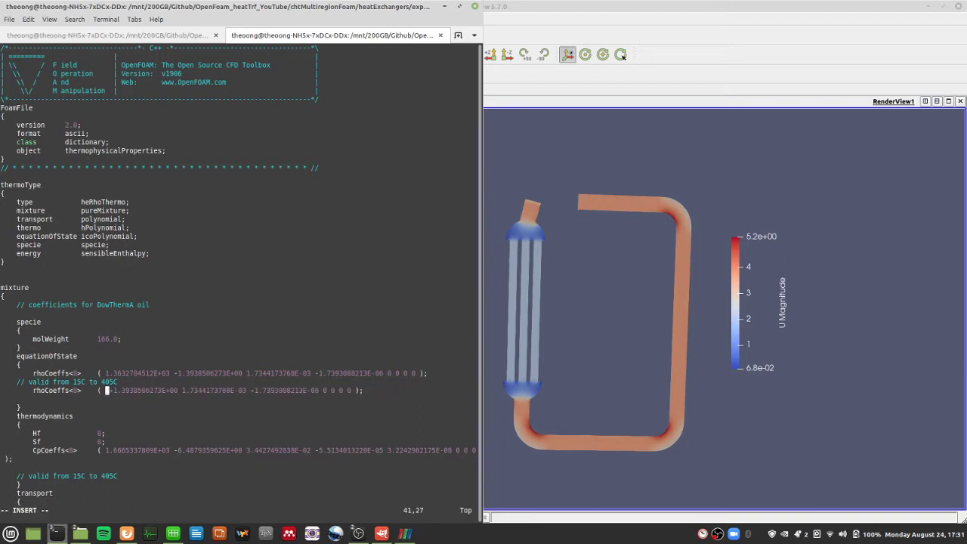
type("930 0 0 0 0 0 0 0 );")
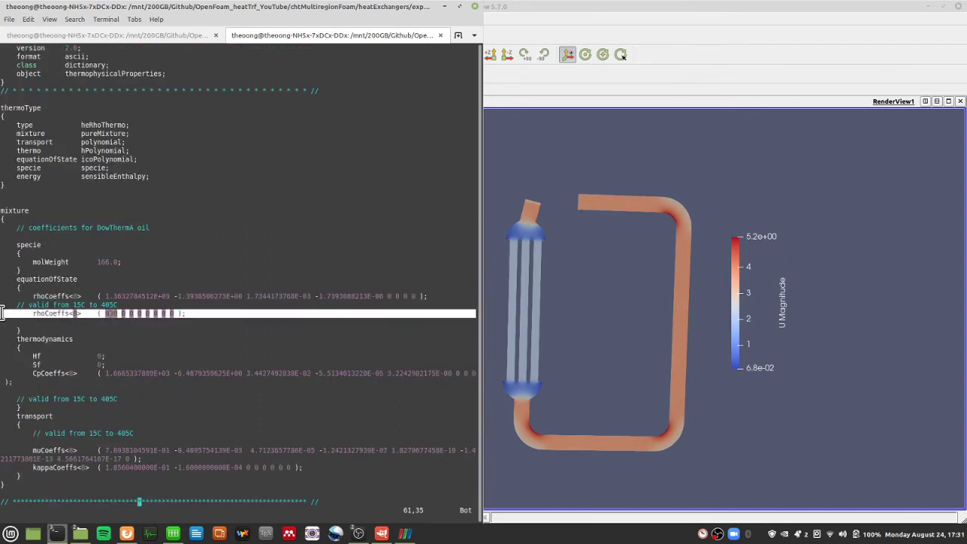
type(":wq")
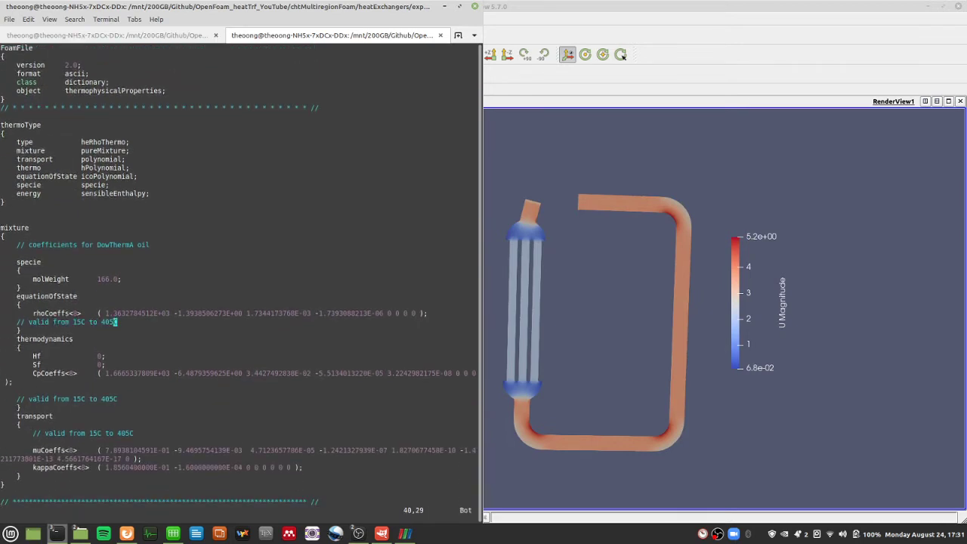
key("i")
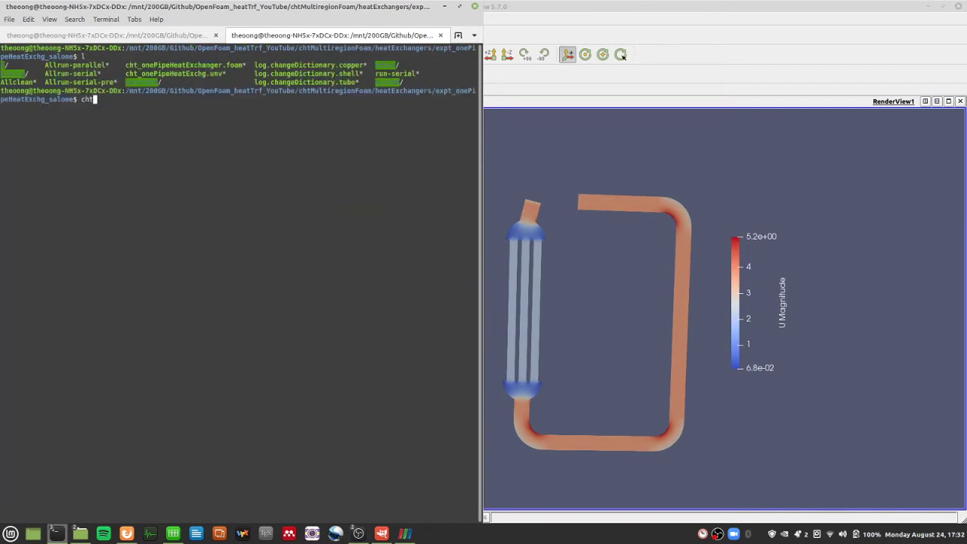
Run chtMultiRegionFoam and scroll its tube, shell and copper region output past time 0.02
type("MultiRegionFoam")
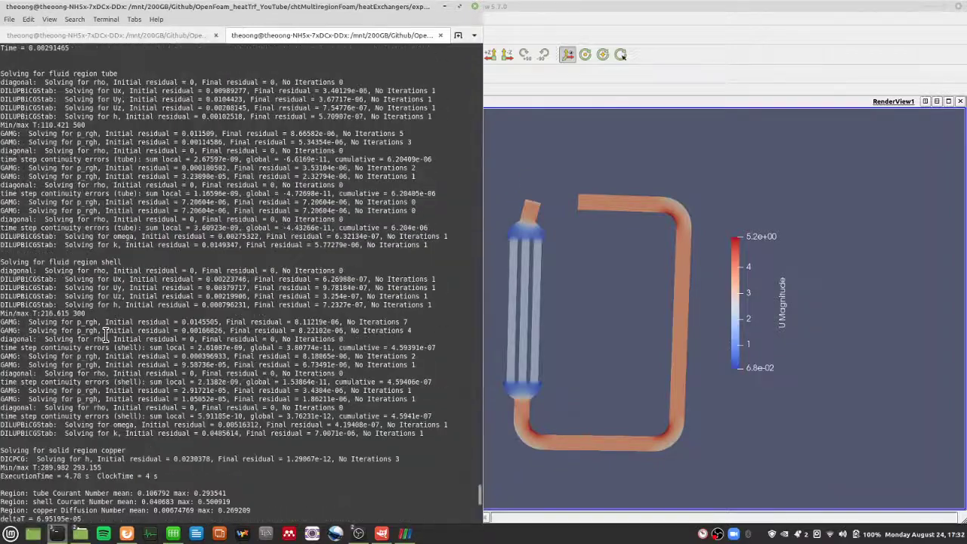
scroll("down", 3)
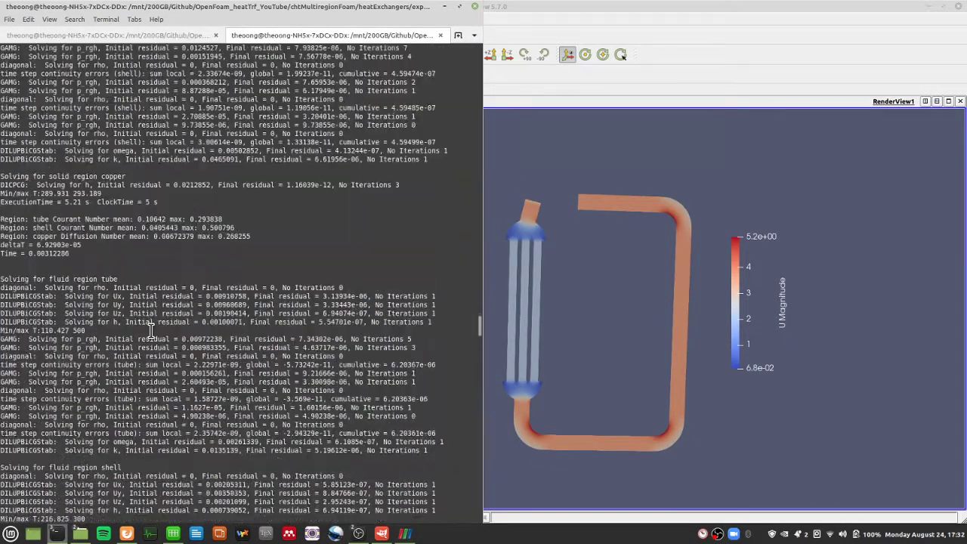
mouse_move(227, 313)
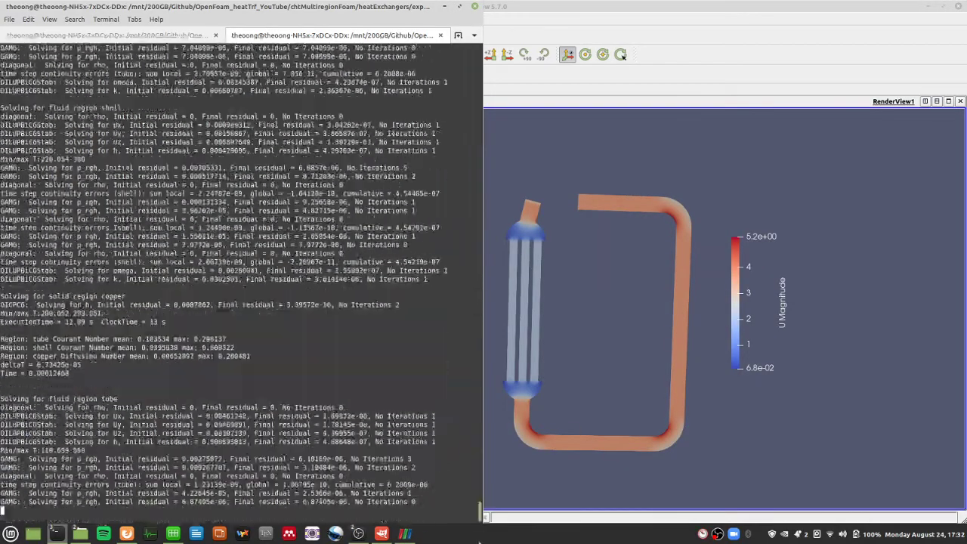
scroll("down", 3)
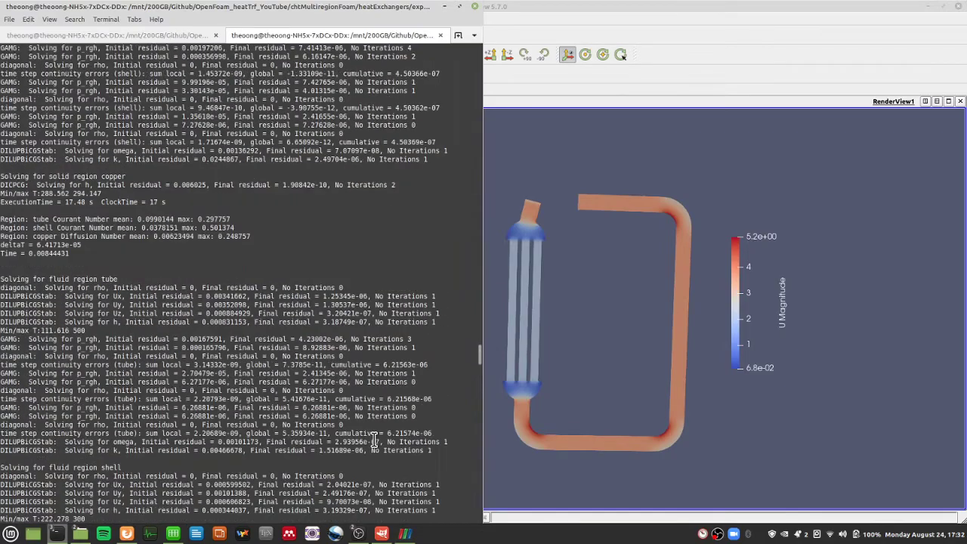
scroll("down", 3)
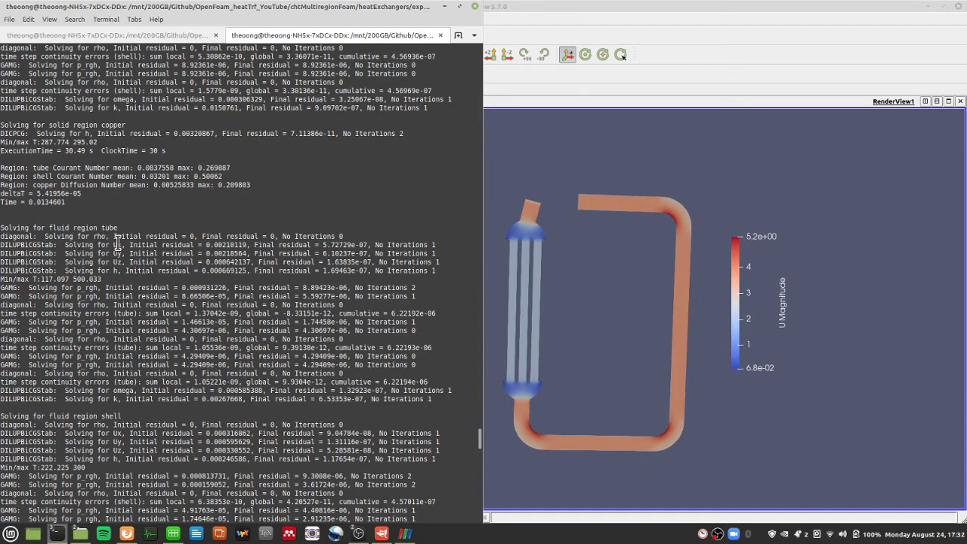
mouse_move(234, 232)
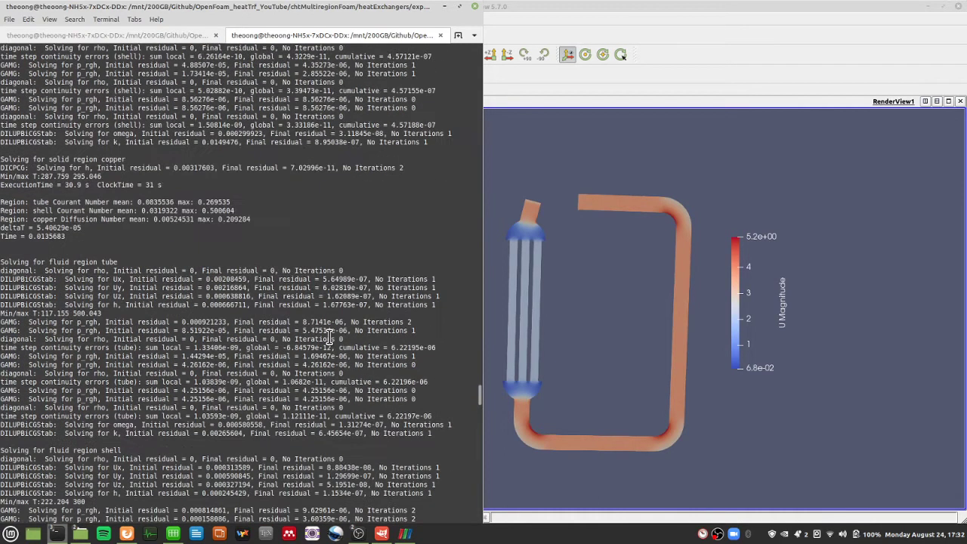
scroll("down", 3)
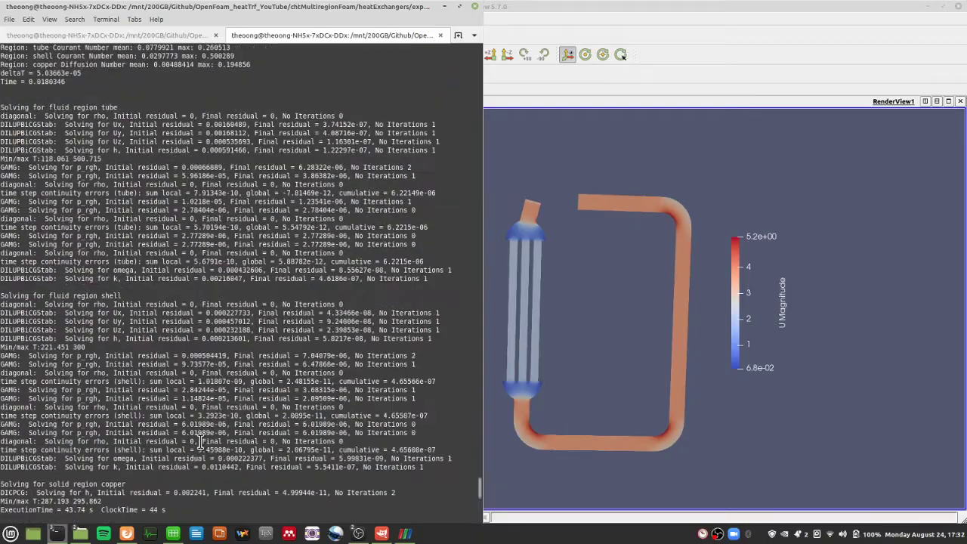
scroll("down", 3)
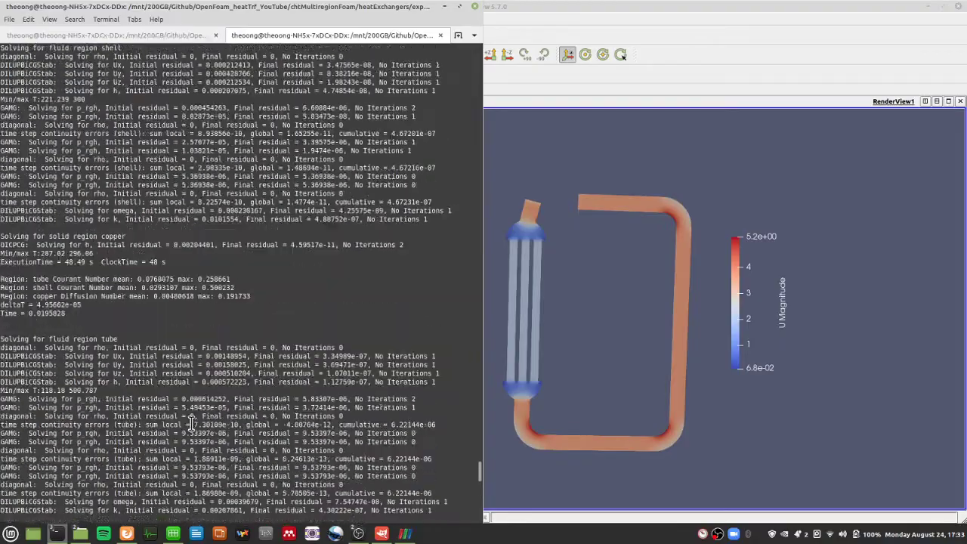
scroll("down", 3)
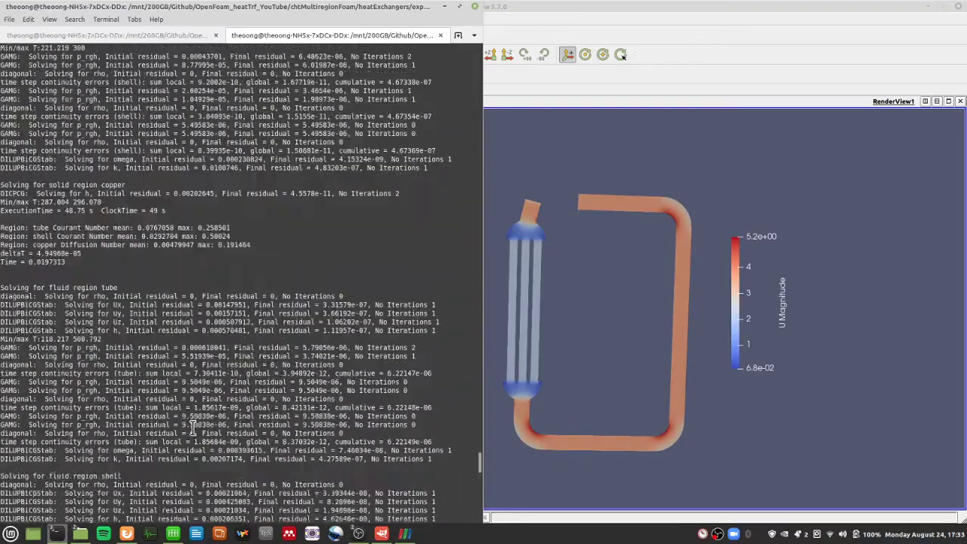
scroll("down", 3)
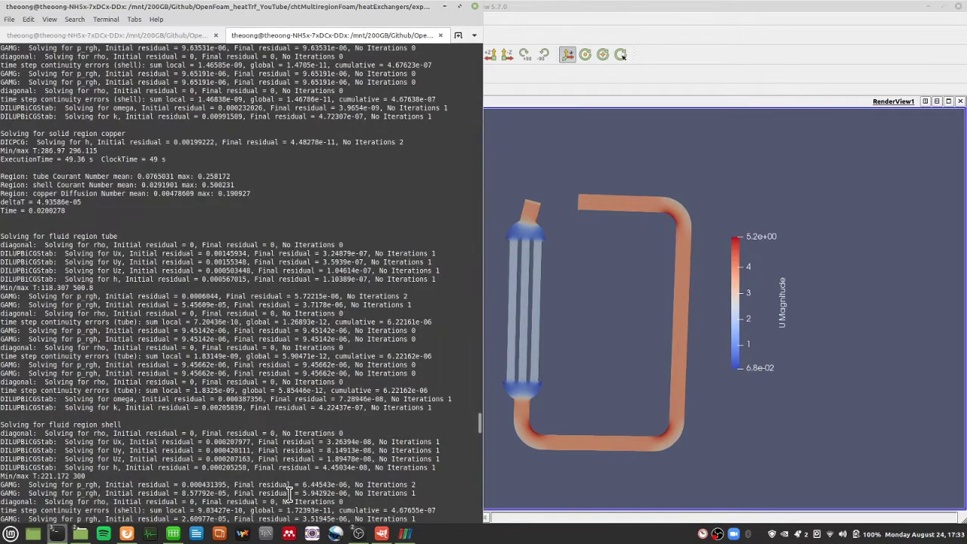
Scroll the solver output to check residuals and Courant numbers as time passes 0.065 s
scroll("down", 3)
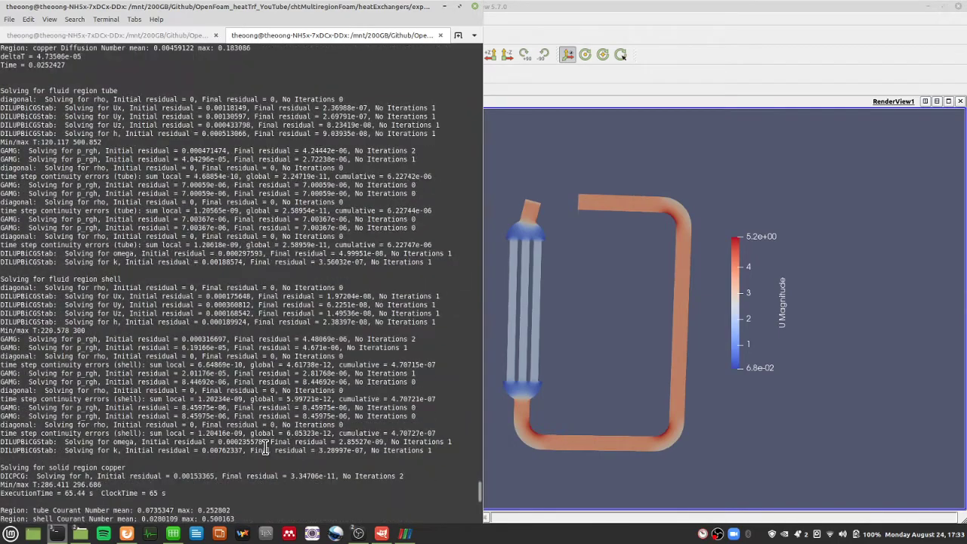
scroll("down", 3)
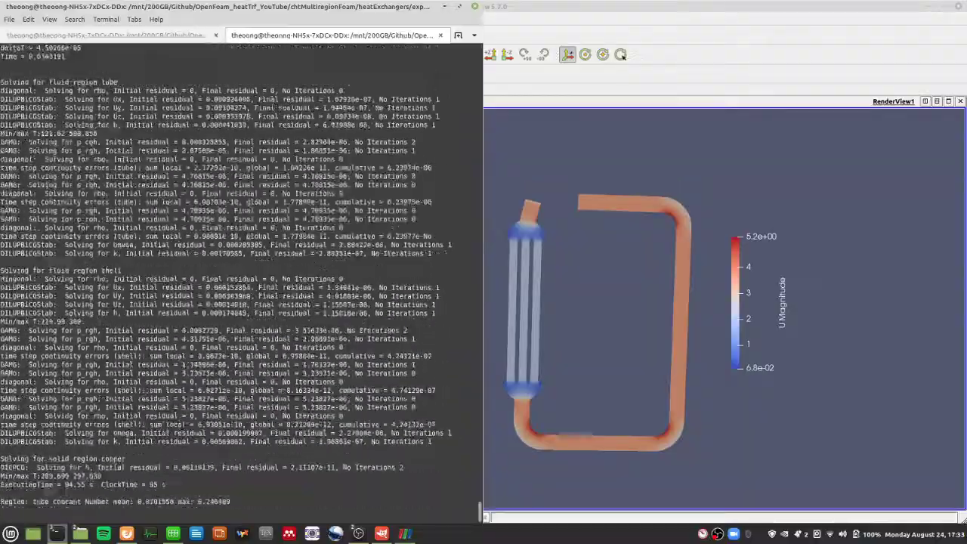
scroll("down", 3)
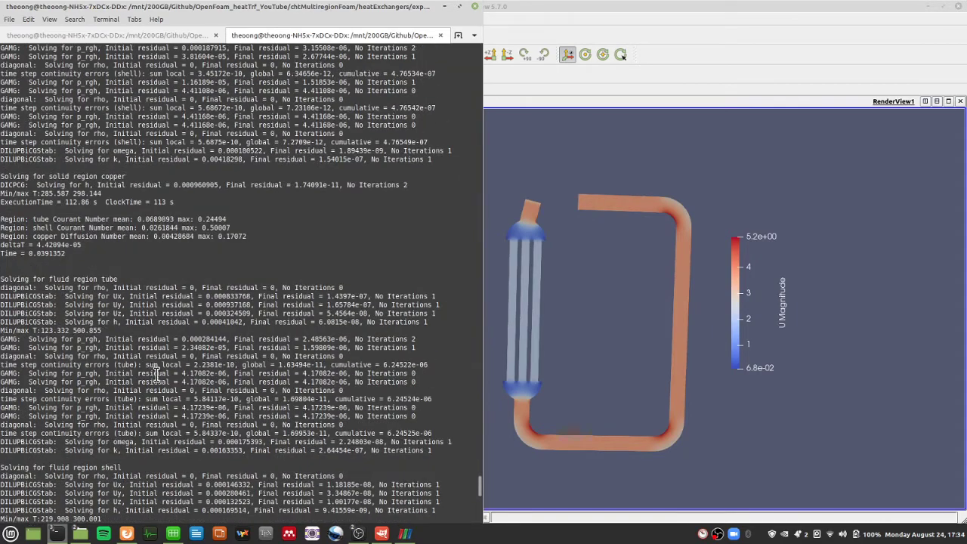
scroll("down", 3)
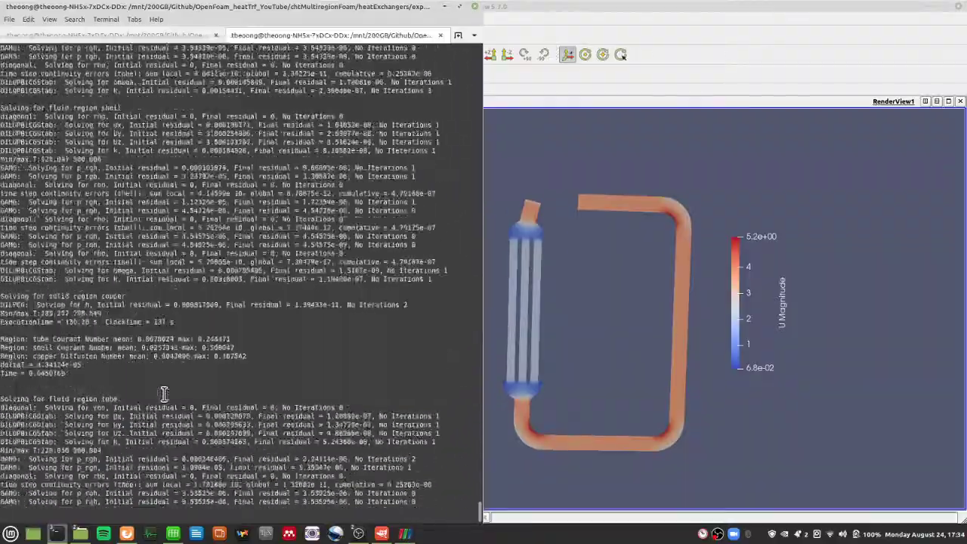
scroll("down", 3)
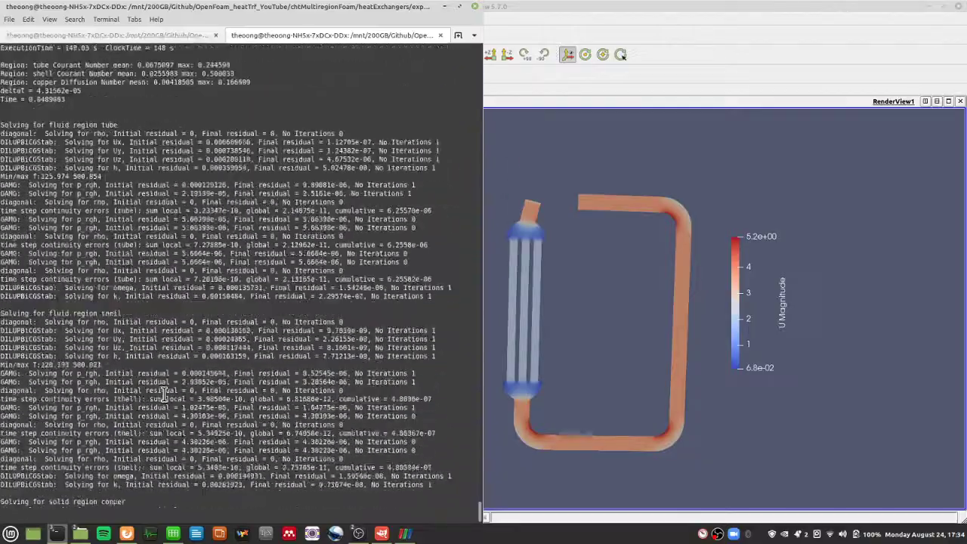
scroll("down", 3)
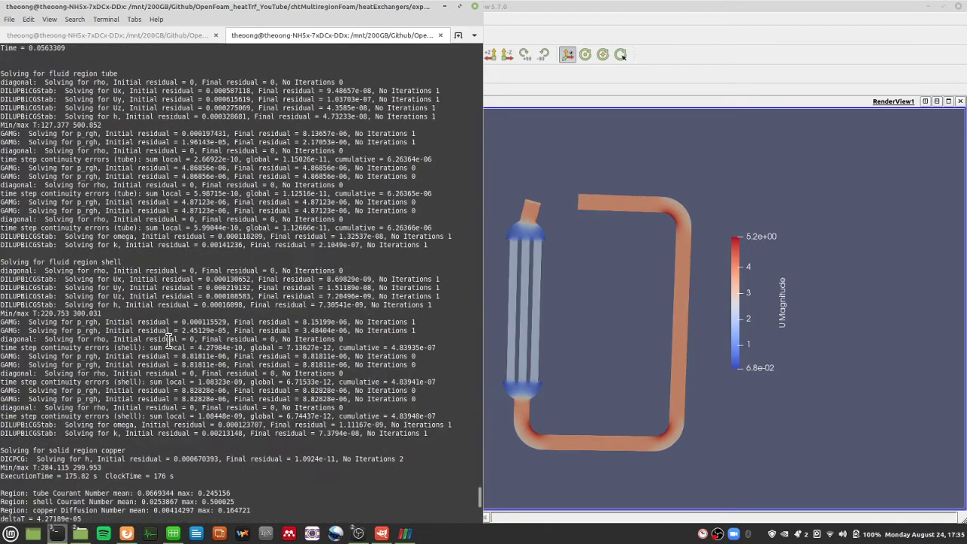
scroll("down", 3)
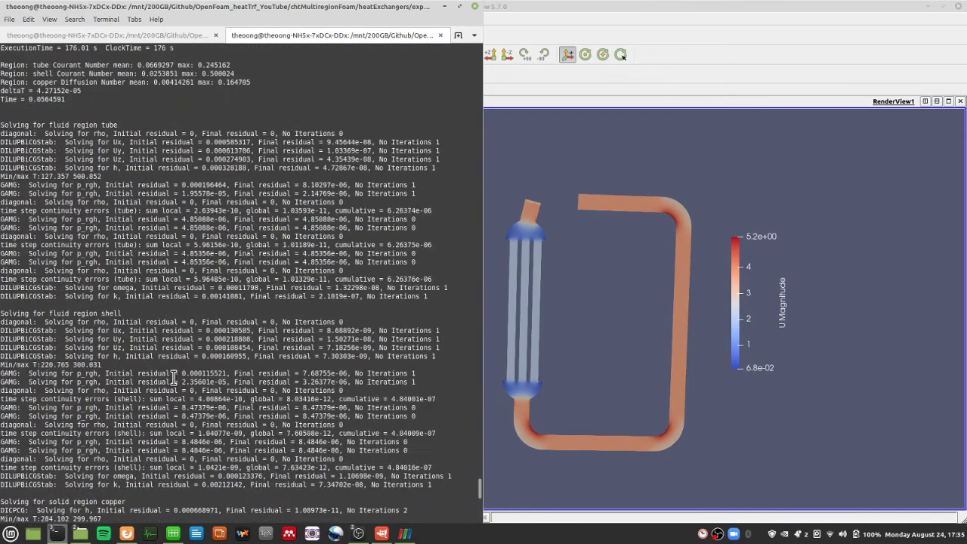
scroll("down", 3)
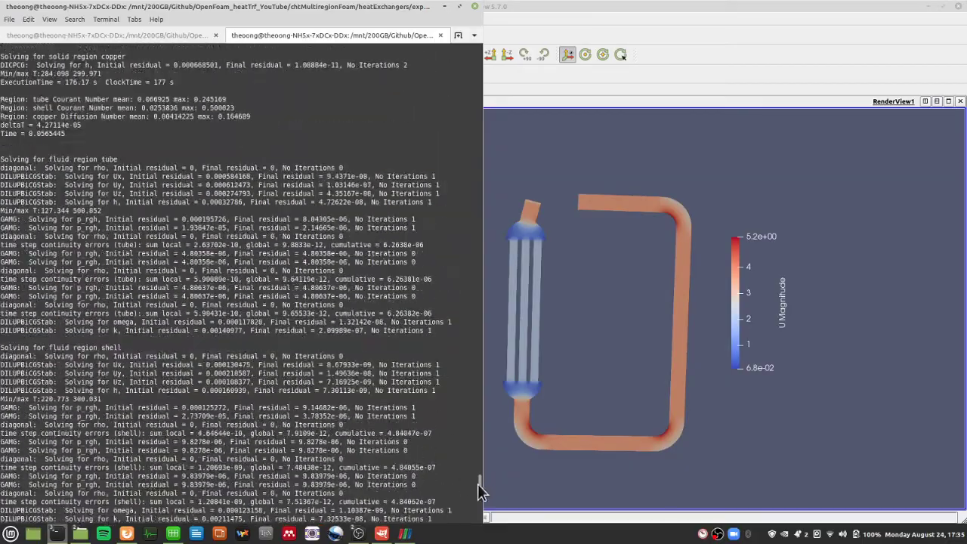
scroll("down", 3)
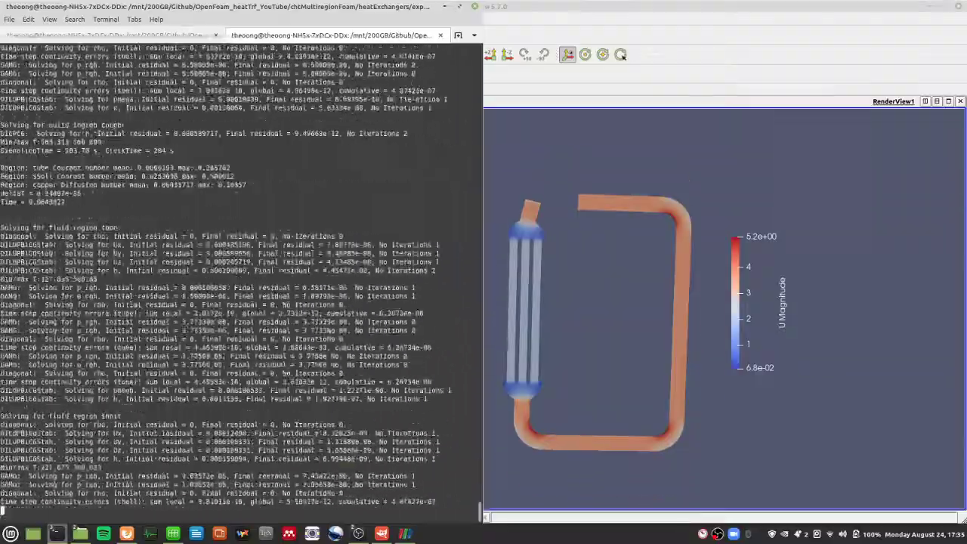
scroll("down", 3)
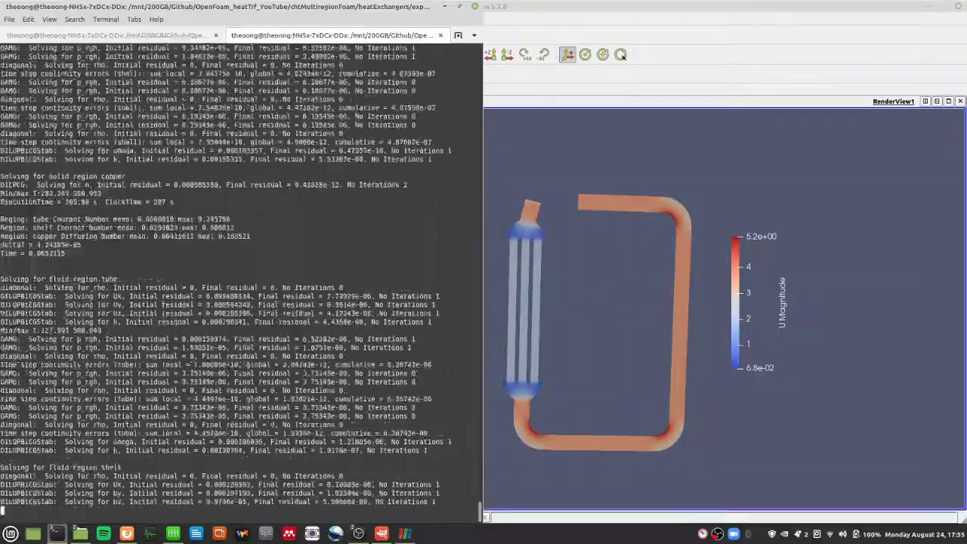